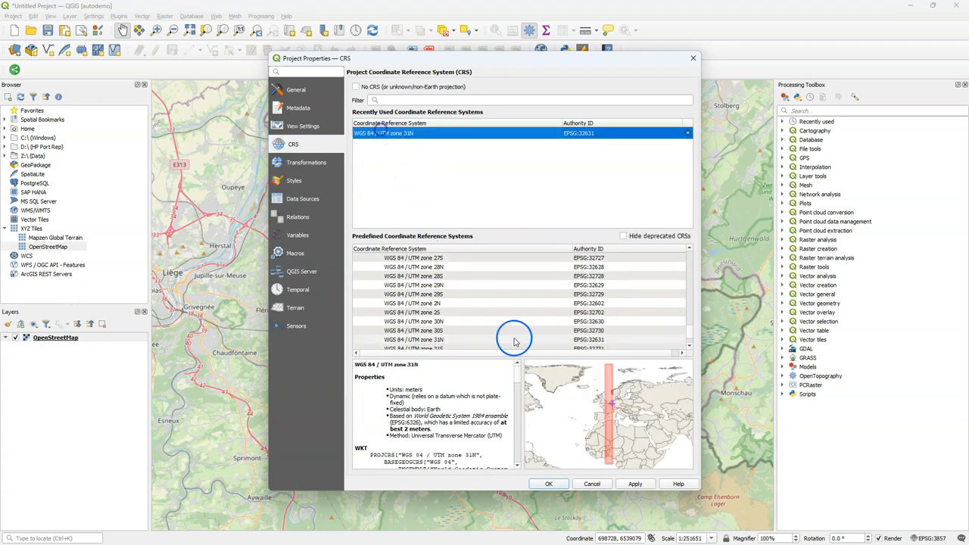
- Apply WGS 84 / UTM zone 31N as project CRS and launch Stream and Catchment Delineation
{"action": "left_click", "coordinate": [549, 483]}
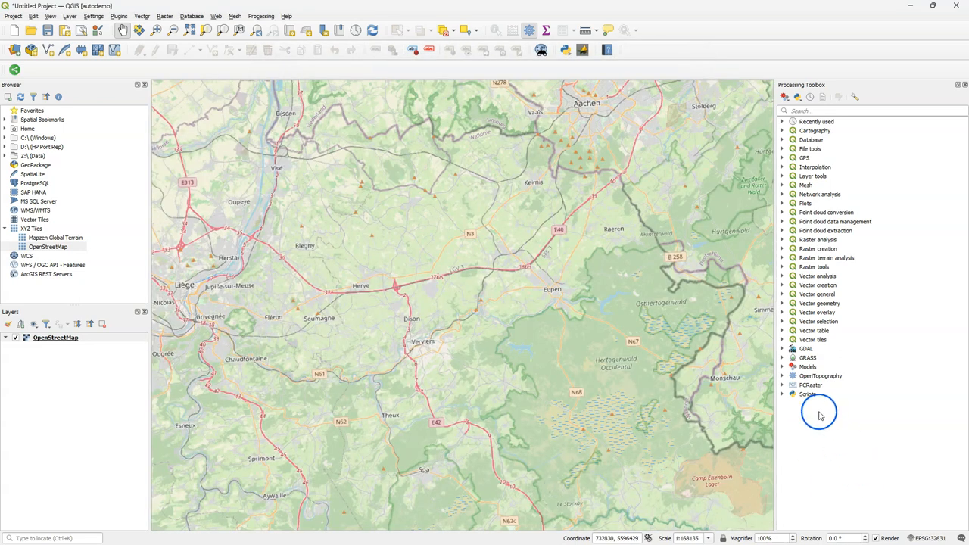
{"action": "left_click", "coordinate": [784, 394]}
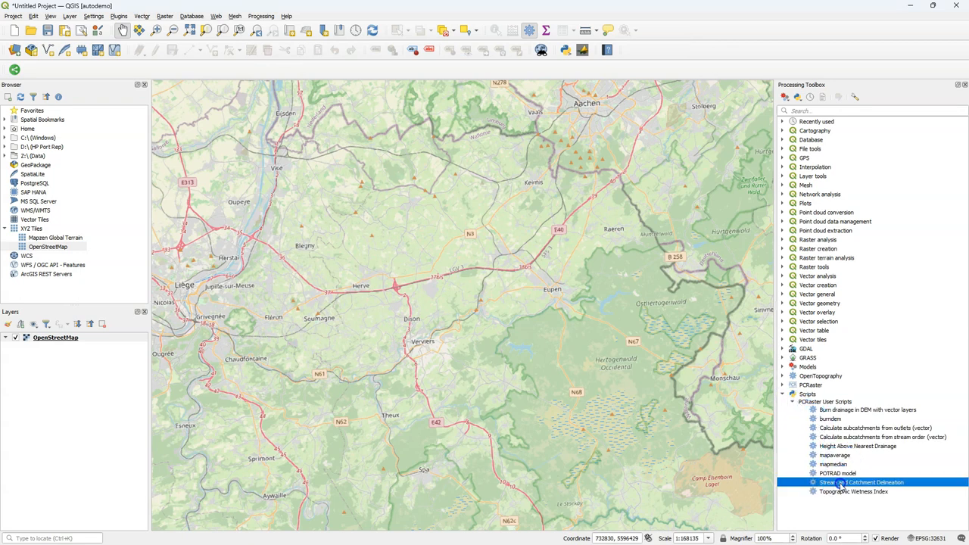
{"action": "double_click", "coordinate": [861, 482]}
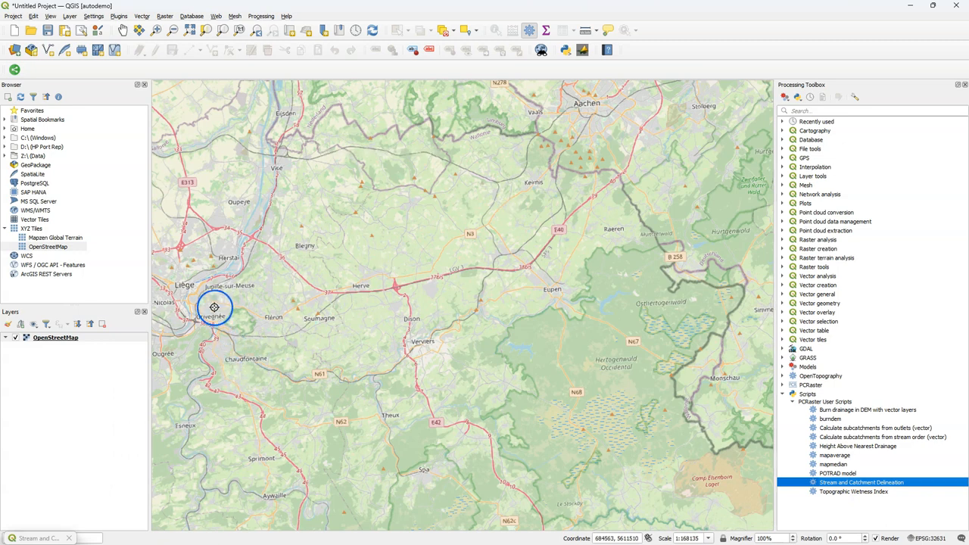
- Zoom in and set the outlet point on the river for the delineation
{"action": "scroll", "scroll_direction": "up", "scroll_amount": 3}
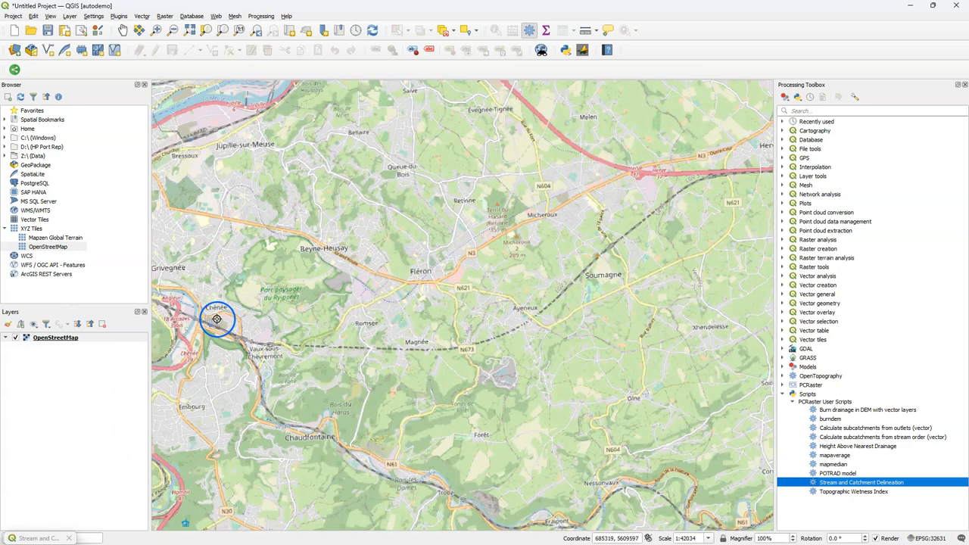
{"action": "scroll", "scroll_direction": "up", "scroll_amount": 3}
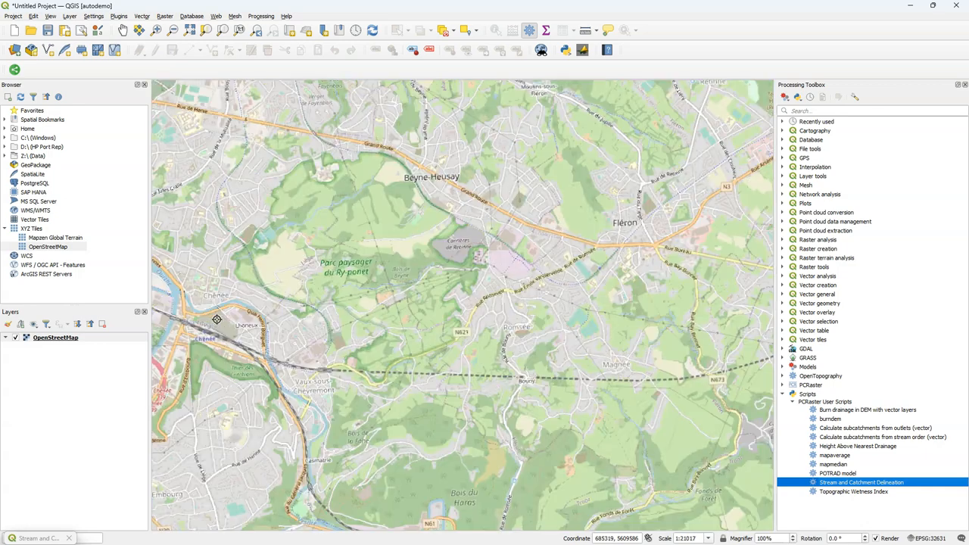
{"action": "scroll", "scroll_direction": "up", "scroll_amount": 3}
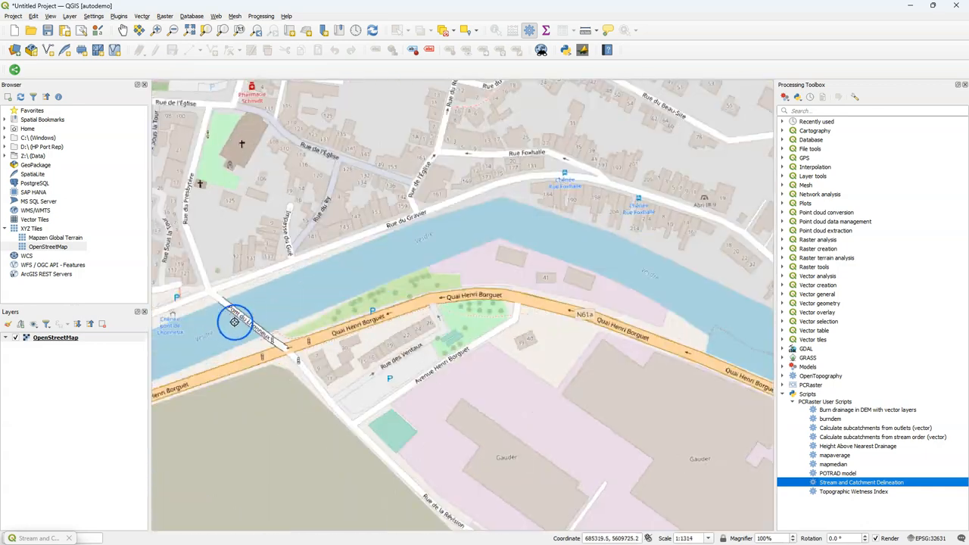
{"action": "double_click", "coordinate": [862, 483]}
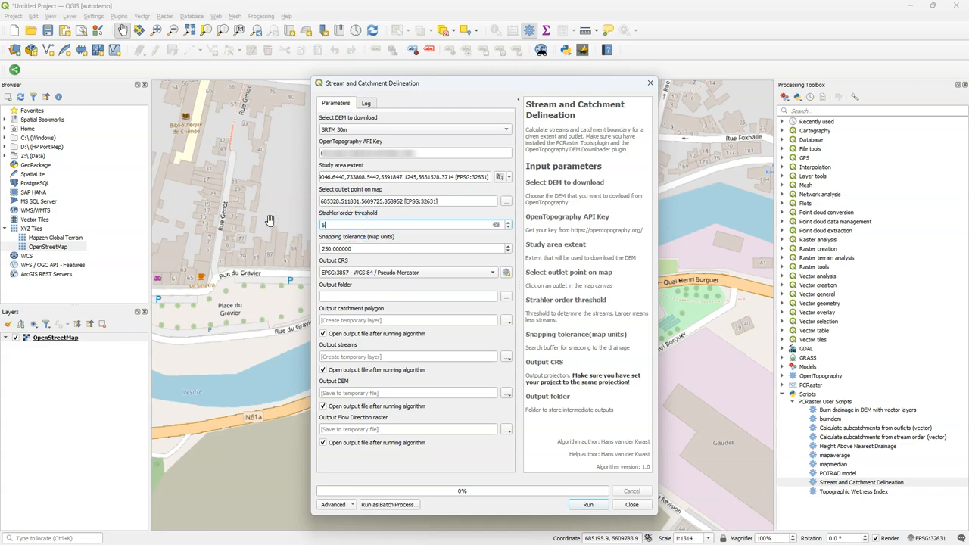
- Set Vesdre_Demo as the output folder for the delineation results
{"action": "left_click", "coordinate": [506, 272]}
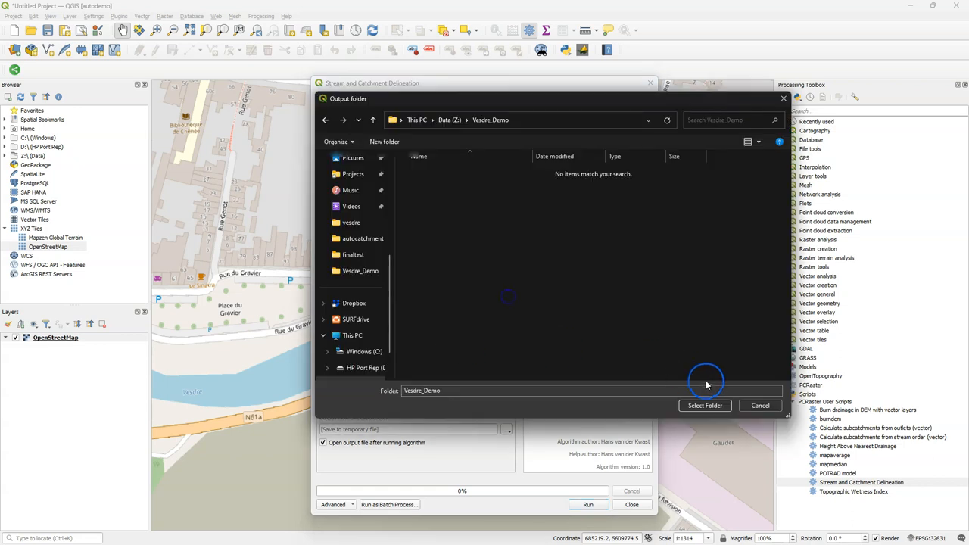
{"action": "left_click", "coordinate": [705, 405]}
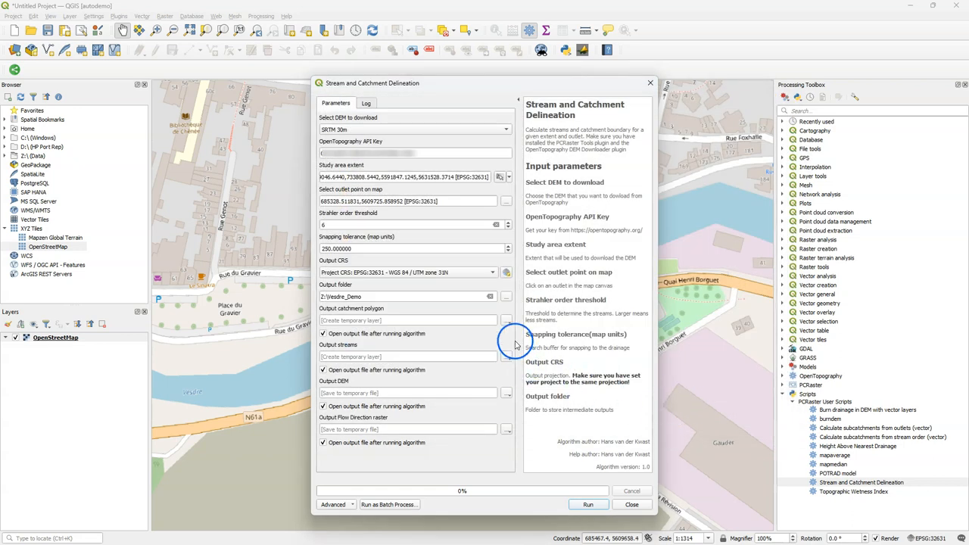
- Save the catchment polygon as layer 'catchment' in a new vesdre.gpkg GeoPackage
{"action": "left_click", "coordinate": [506, 320]}
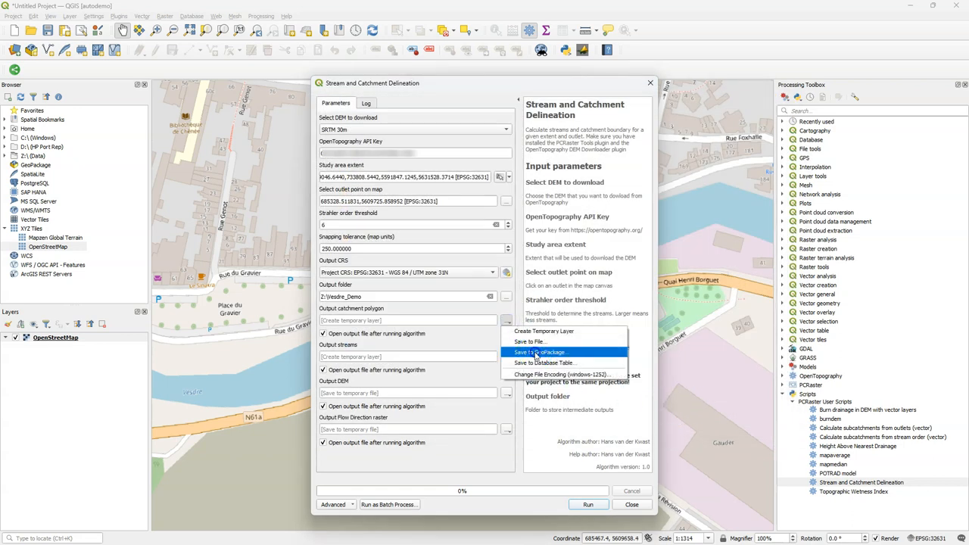
{"action": "left_click", "coordinate": [540, 352]}
{"action": "type", "text": "Vesdre"}
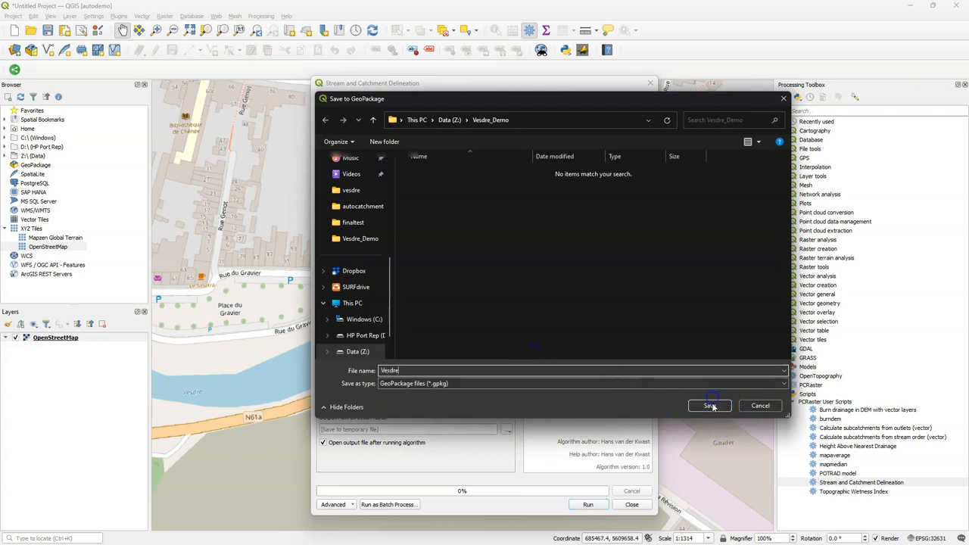
{"action": "left_click", "coordinate": [710, 405]}
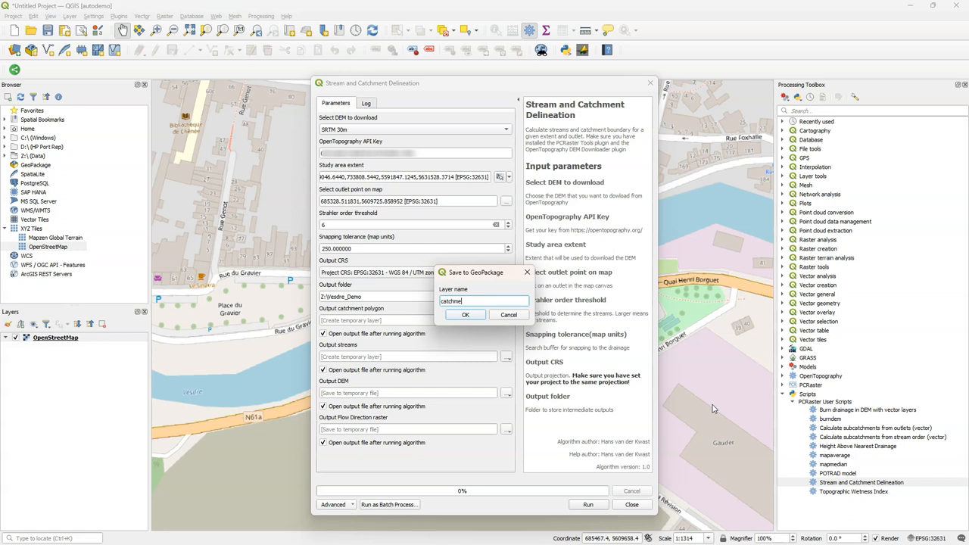
{"action": "left_click", "coordinate": [466, 314]}
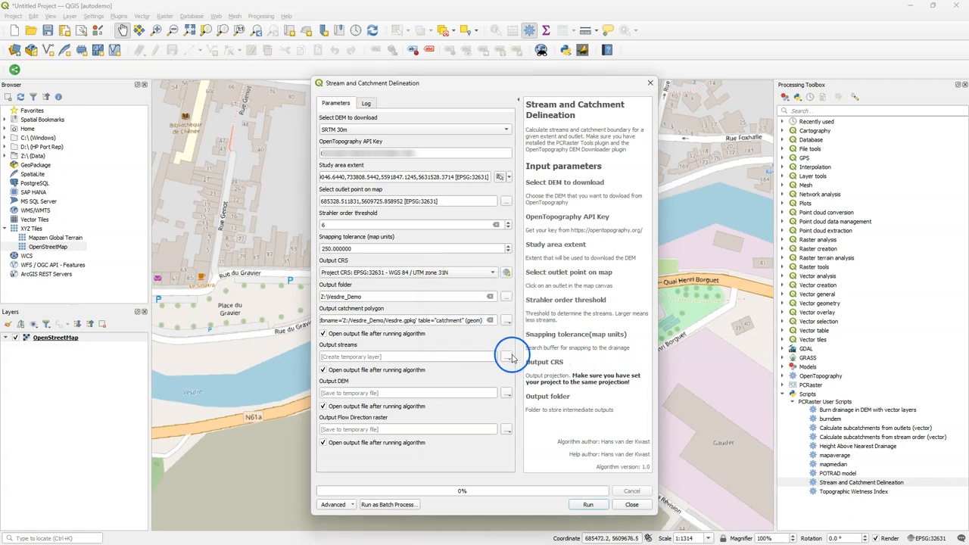
- Save the streams output as layer 'streams' in the same Vesdre GeoPackage
{"action": "left_click", "coordinate": [505, 356]}
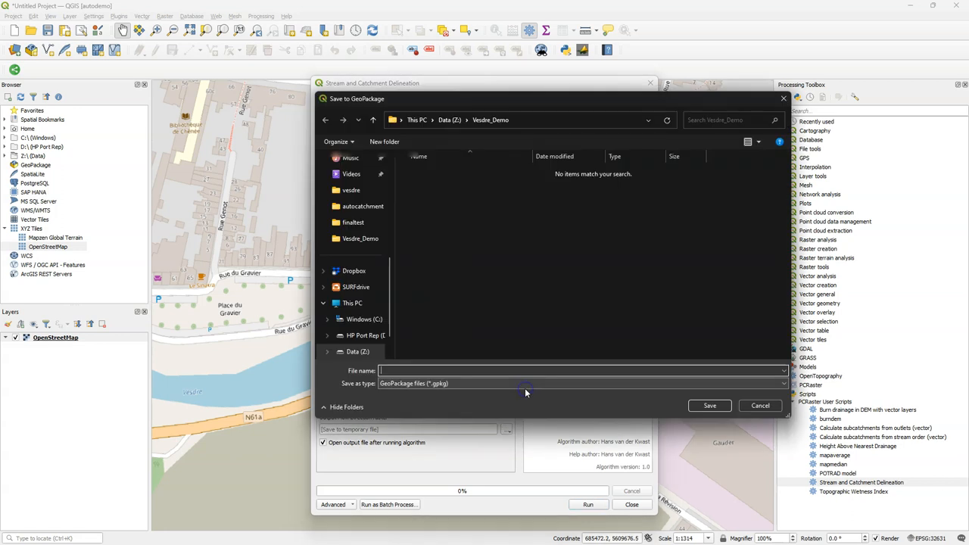
{"action": "type", "text": "Vesd"}
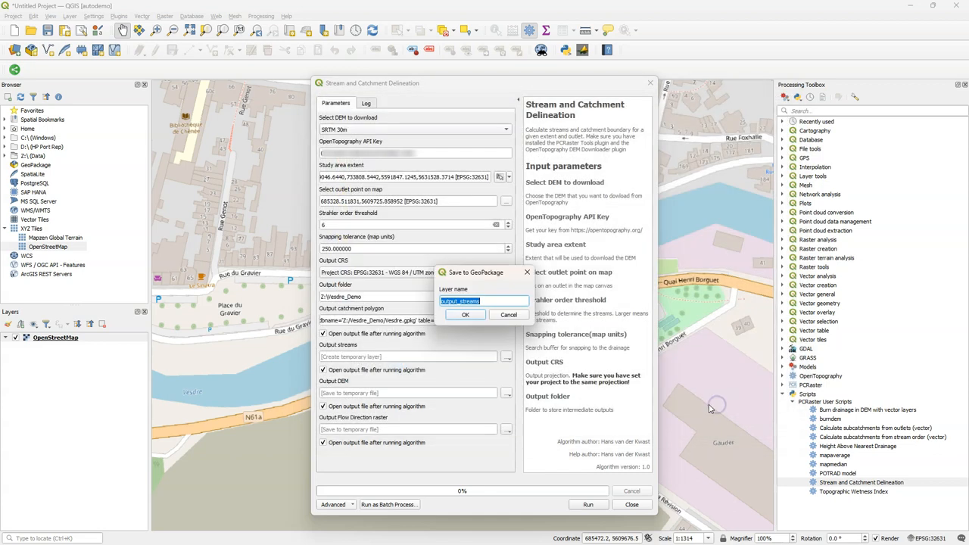
{"action": "type", "text": "str"}
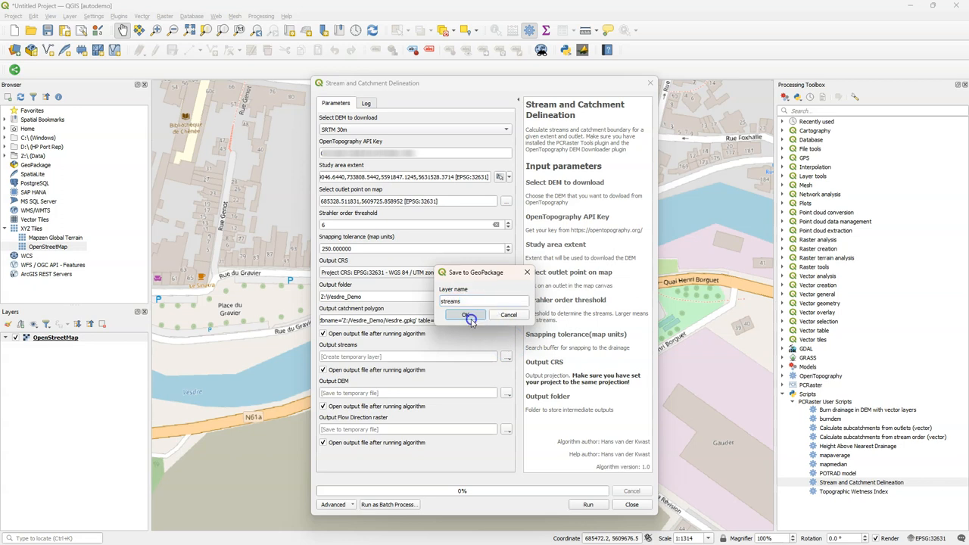
{"action": "left_click", "coordinate": [468, 314]}
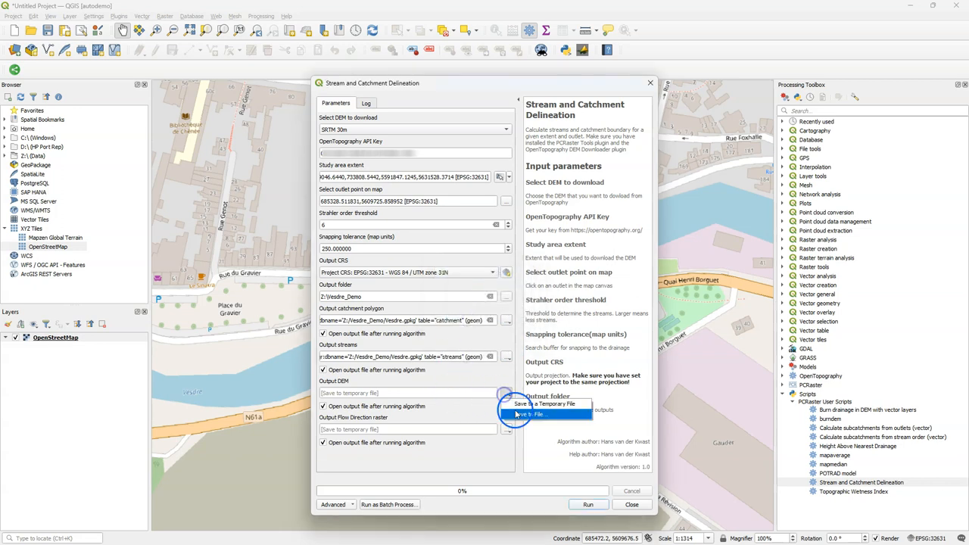
- Save the DEM and flow direction rasters as files in Vesdre_Demo
{"action": "left_click", "coordinate": [532, 414]}
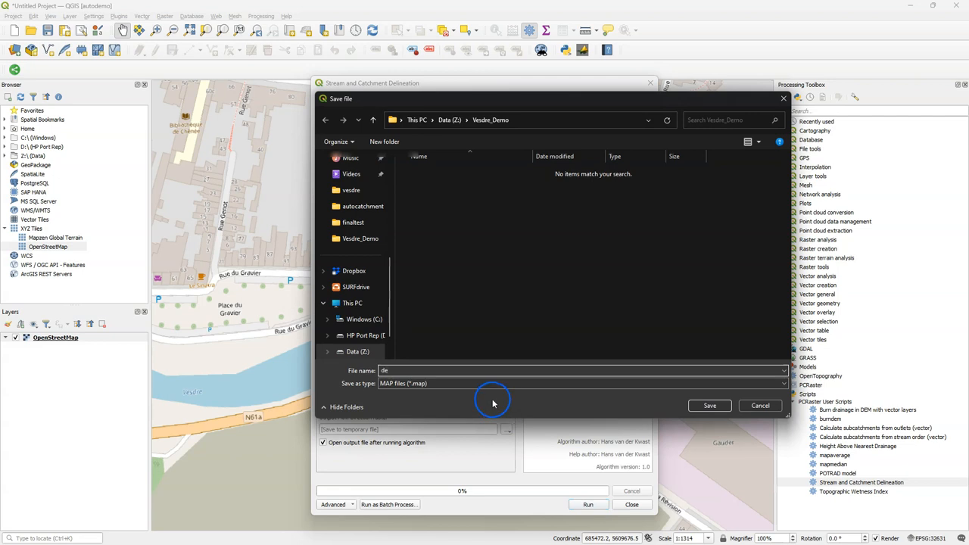
{"action": "left_click", "coordinate": [580, 383]}
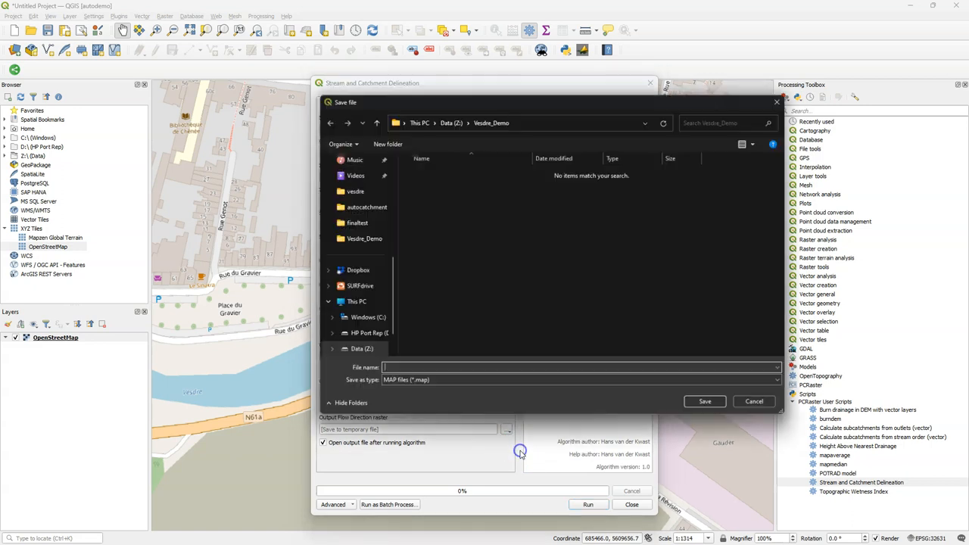
{"action": "type", "text": "flow"}
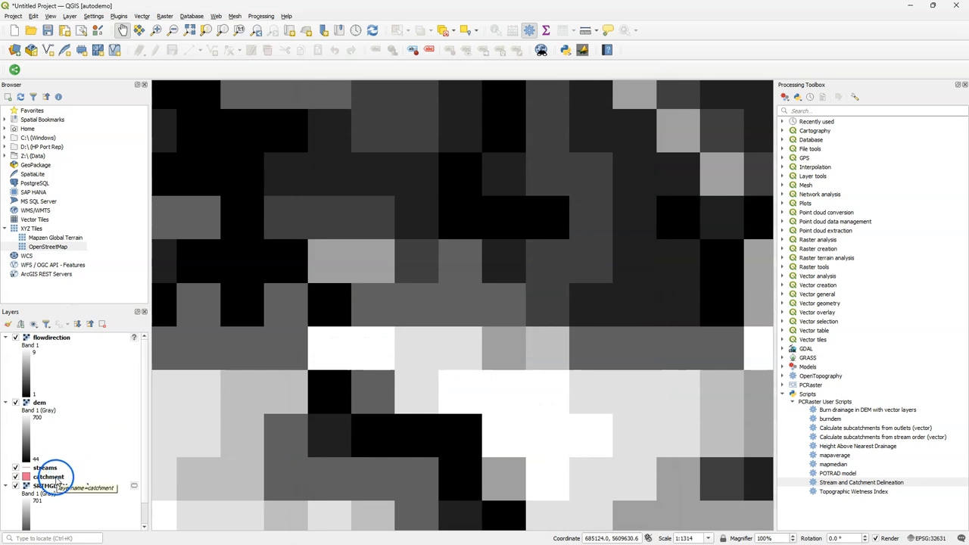
- Zoom to the catchment extent, hide the catchment layer and pan along the Vesdre valley
{"action": "right_click", "coordinate": [48, 477]}
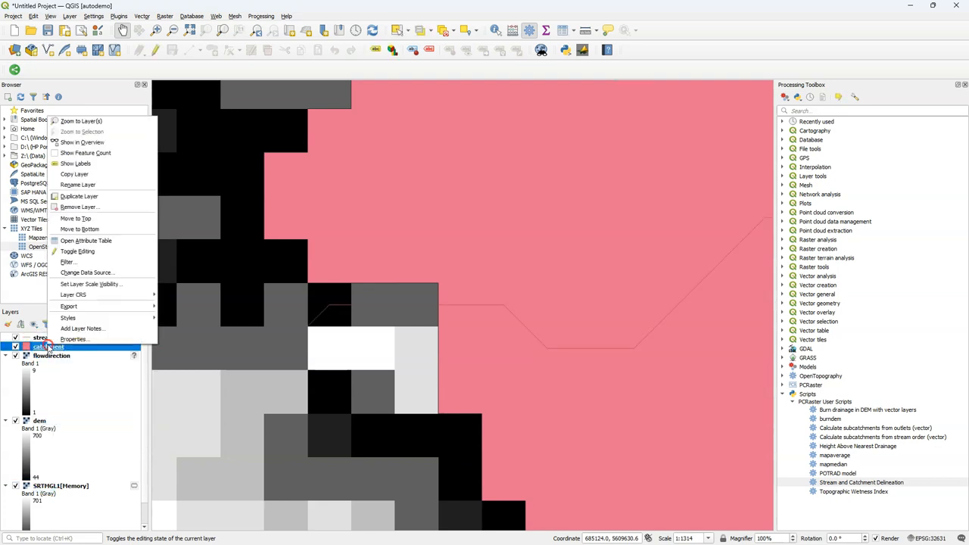
{"action": "left_click", "coordinate": [80, 120]}
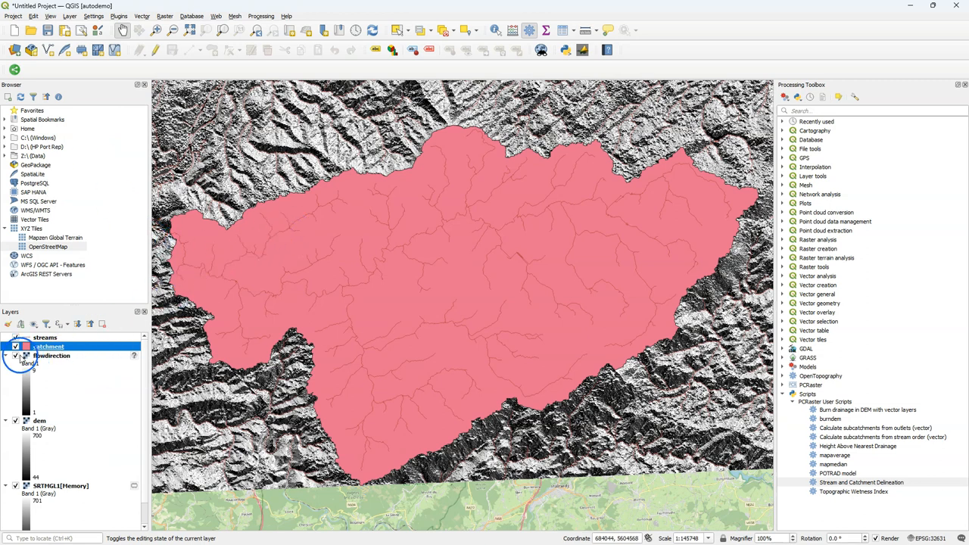
{"action": "left_click", "coordinate": [16, 346]}
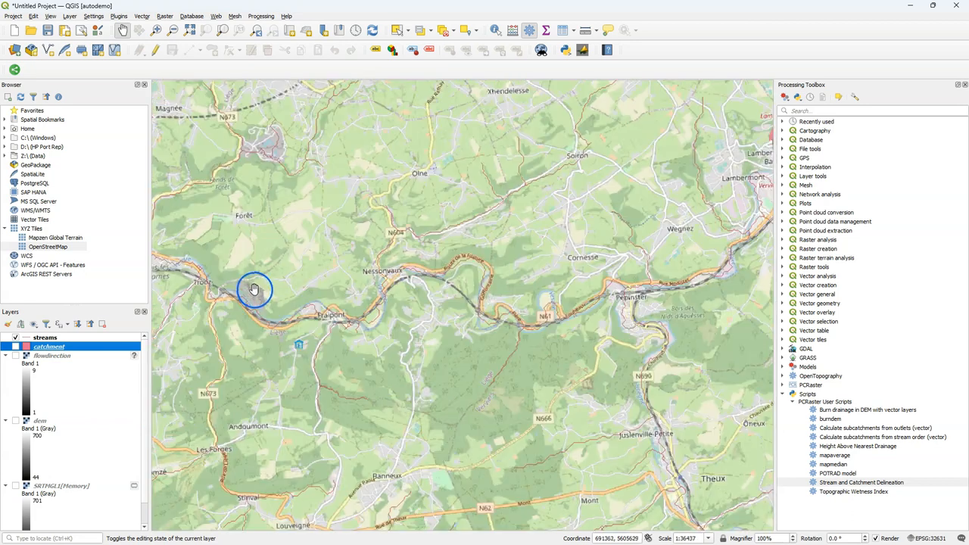
{"action": "left_click_drag", "start_coordinate": [255, 289], "coordinate": [400, 293]}
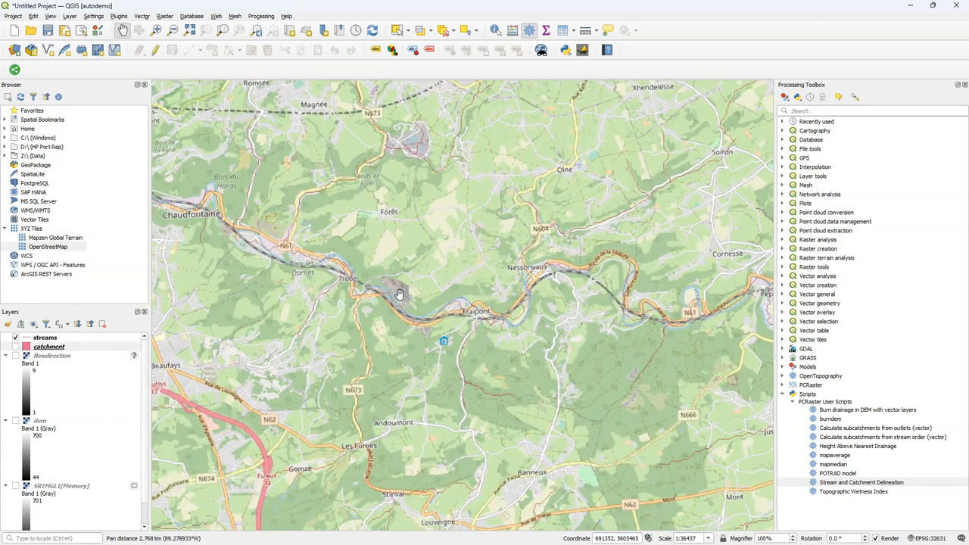
{"action": "left_click", "coordinate": [46, 337]}
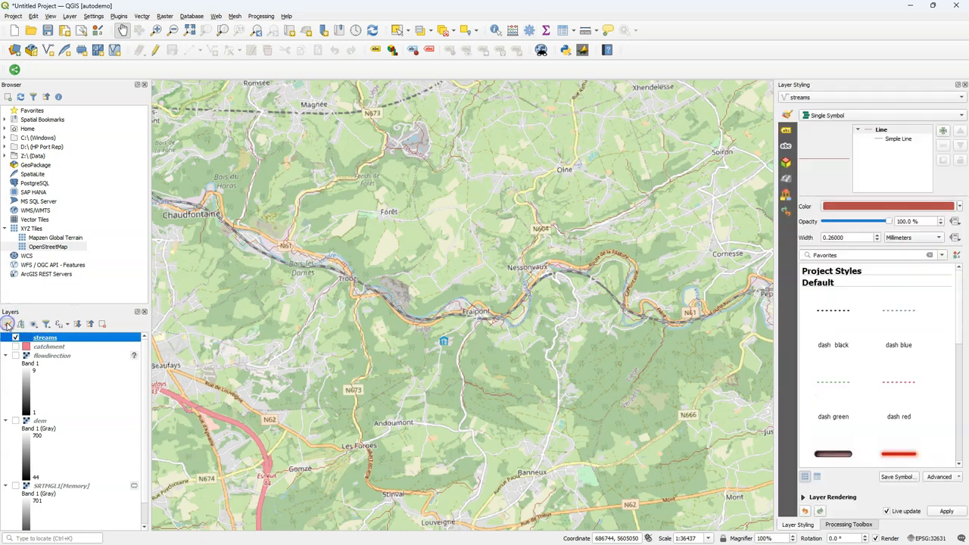
- Switch the streams symbol to an interpolated line with width varying by the cat field
{"action": "left_click", "coordinate": [898, 138]}
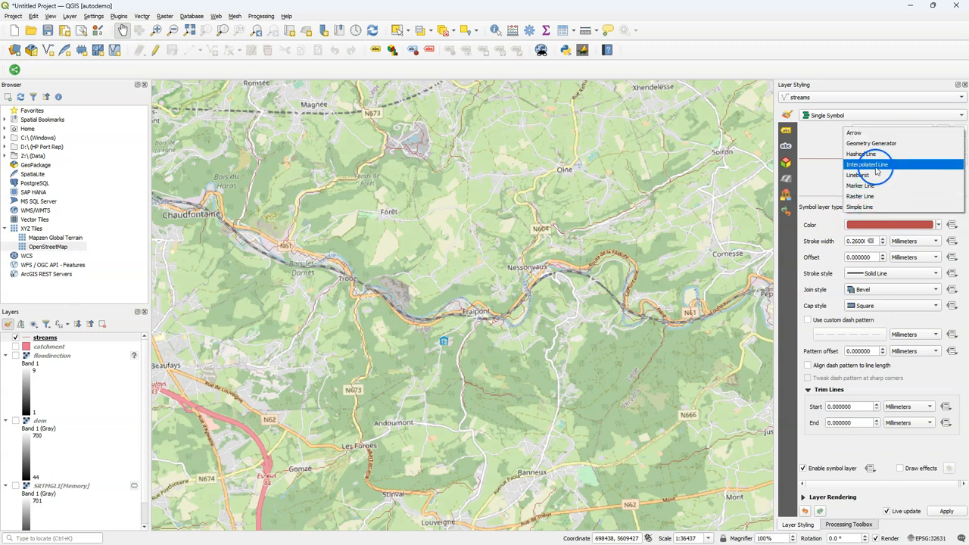
{"action": "left_click", "coordinate": [866, 165]}
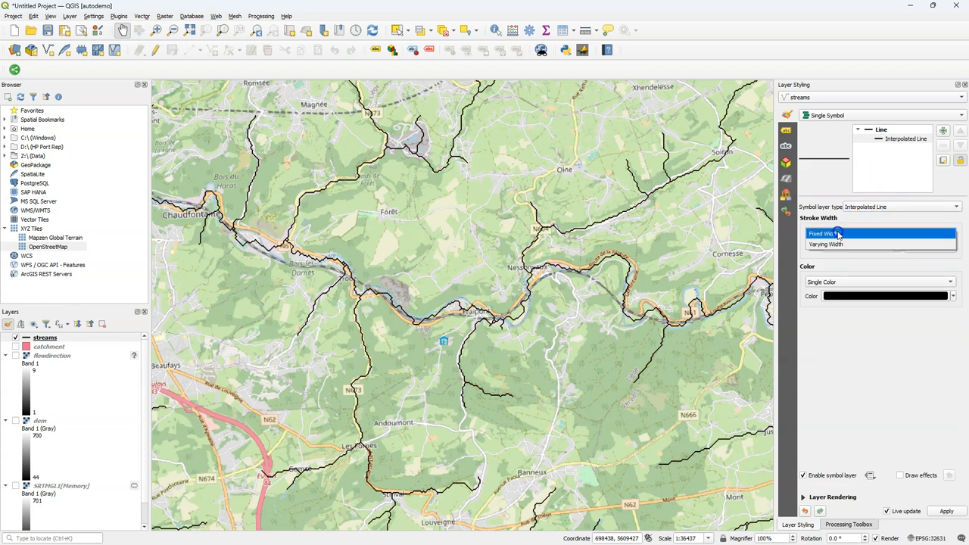
{"action": "left_click", "coordinate": [825, 243]}
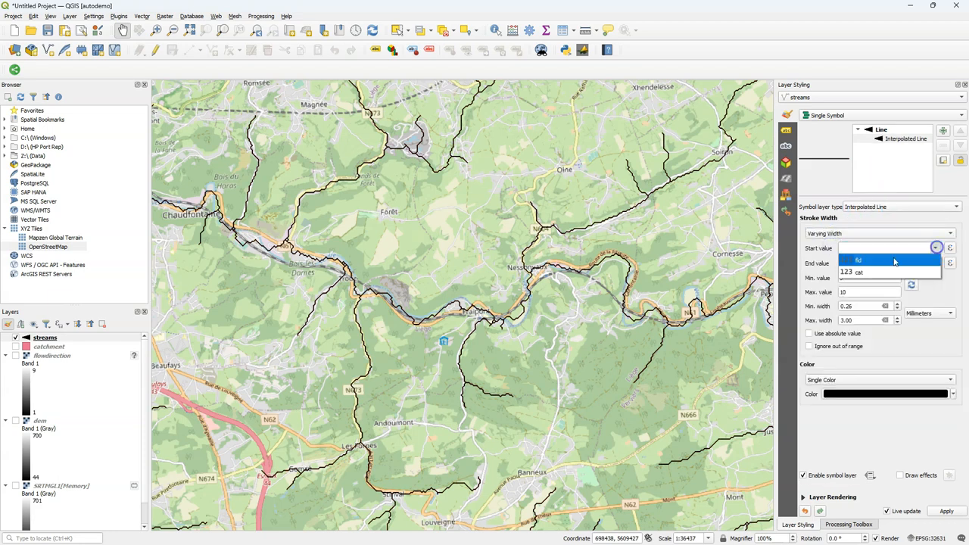
{"action": "left_click", "coordinate": [858, 271]}
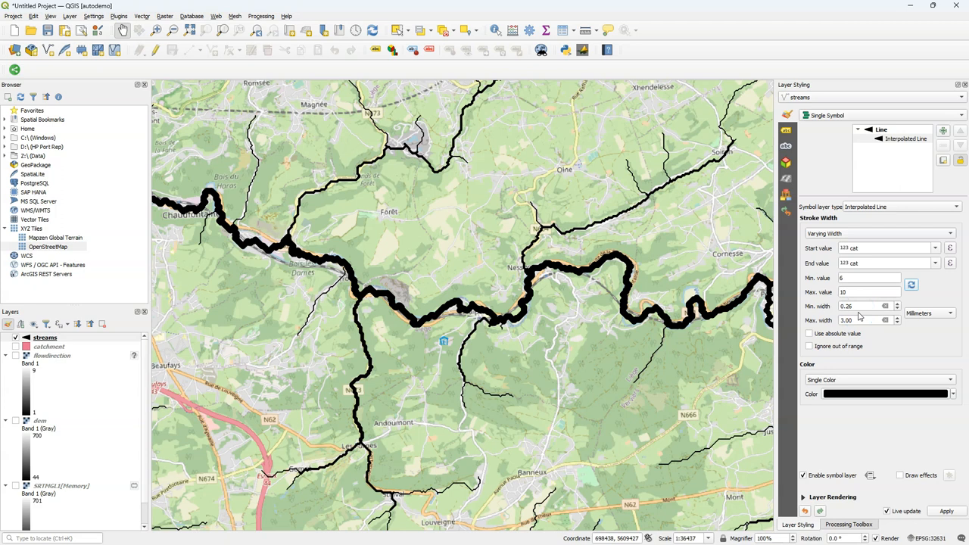
- Set the maximum line width to 1.5 and colour the streams blue
{"action": "triple_click", "coordinate": [864, 320]}
{"action": "type", "text": "1.5"}
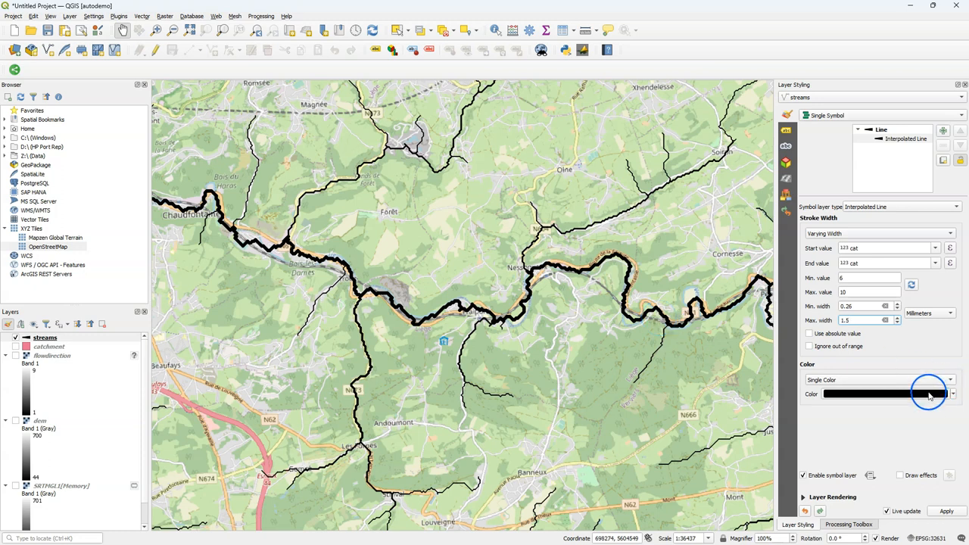
{"action": "left_click", "coordinate": [953, 394]}
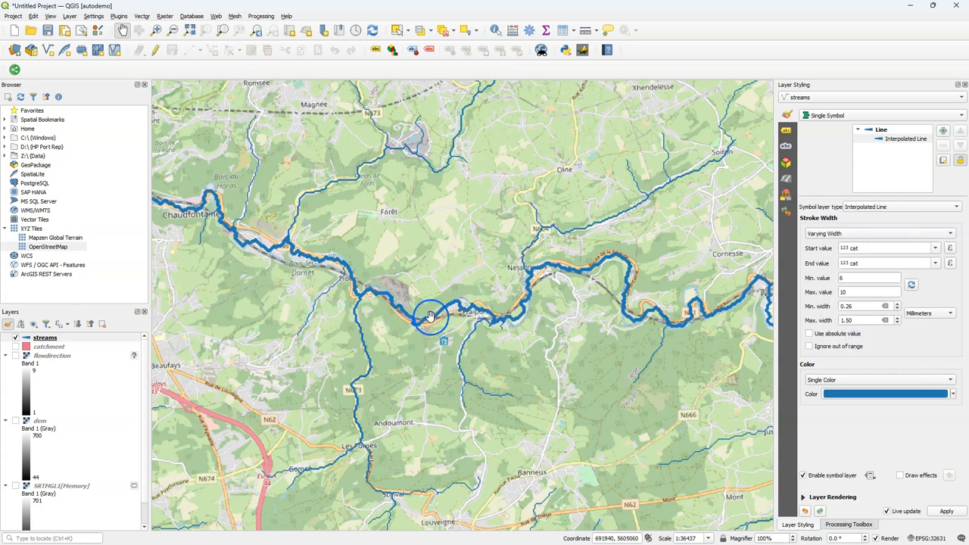
{"action": "scroll", "scroll_direction": "up", "scroll_amount": 3}
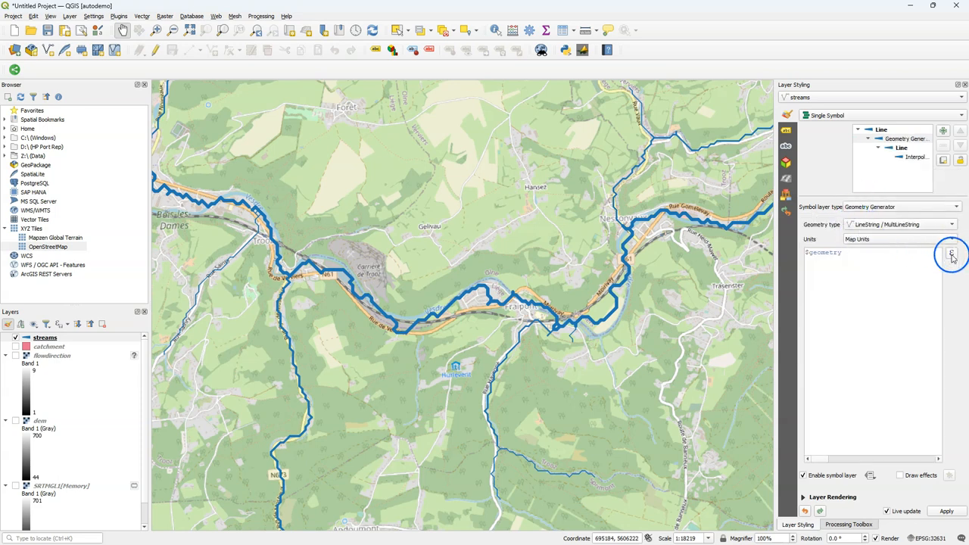
- Find the smooth function in the geometry generator expression editor and read its help
{"action": "left_click", "coordinate": [951, 253]}
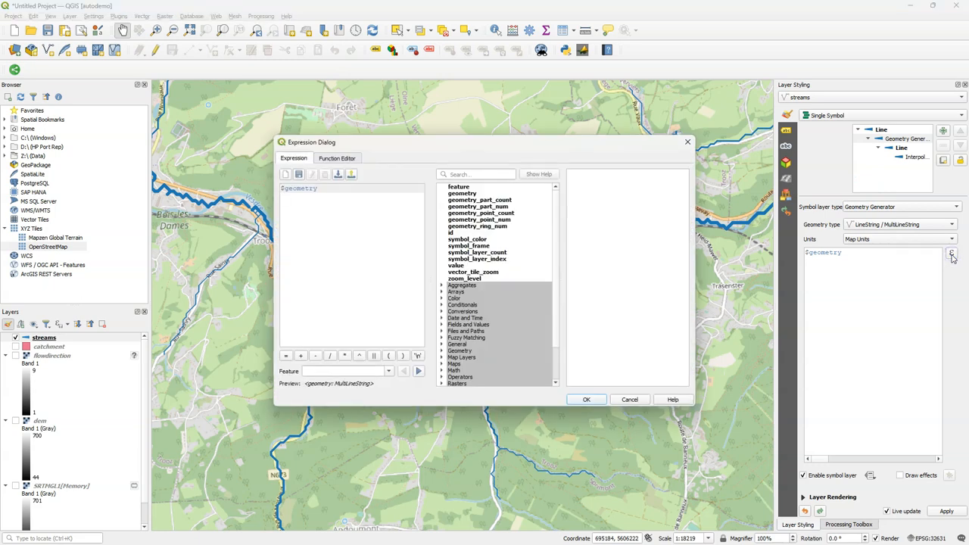
{"action": "left_click", "coordinate": [476, 174]}
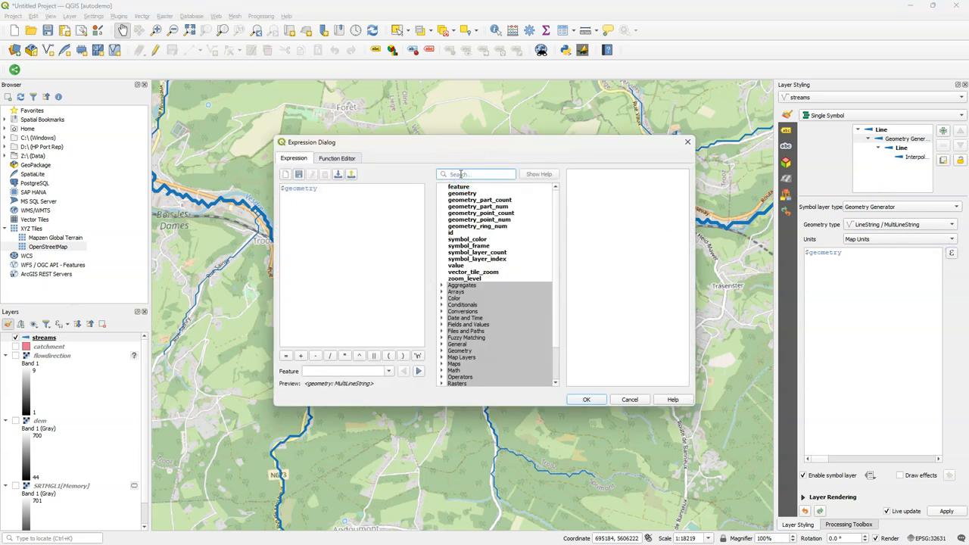
{"action": "type", "text": "smooth"}
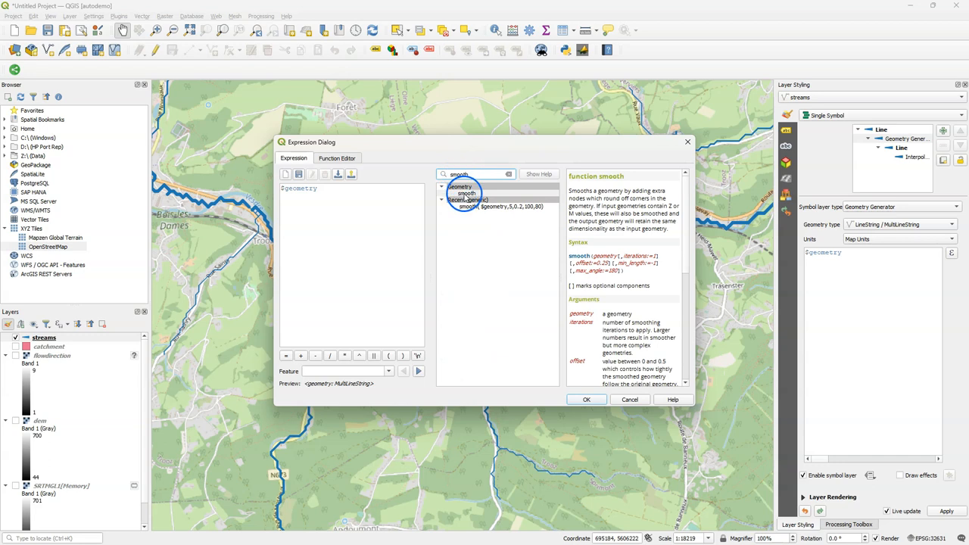
{"action": "left_click", "coordinate": [466, 193]}
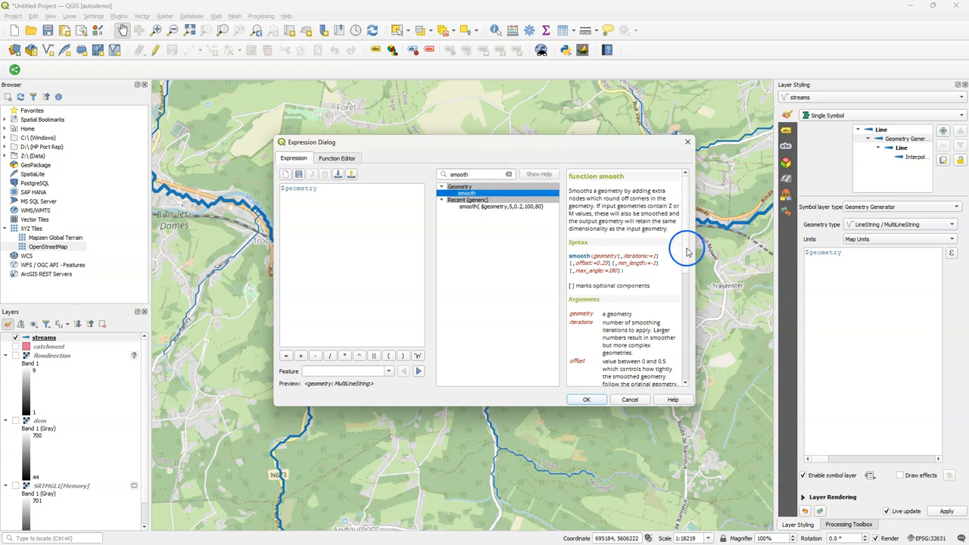
{"action": "scroll", "scroll_direction": "down", "scroll_amount": 3}
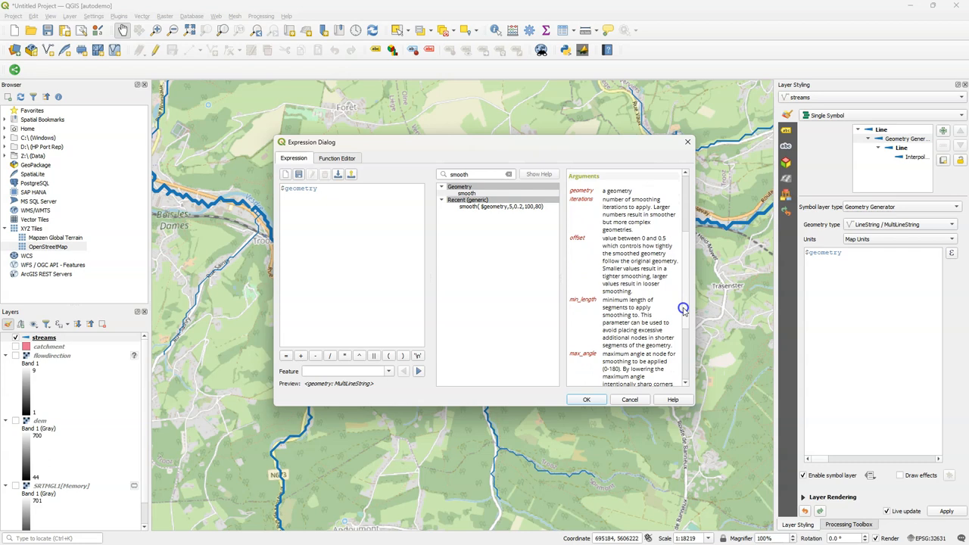
{"action": "mouse_move", "coordinate": [574, 205]}
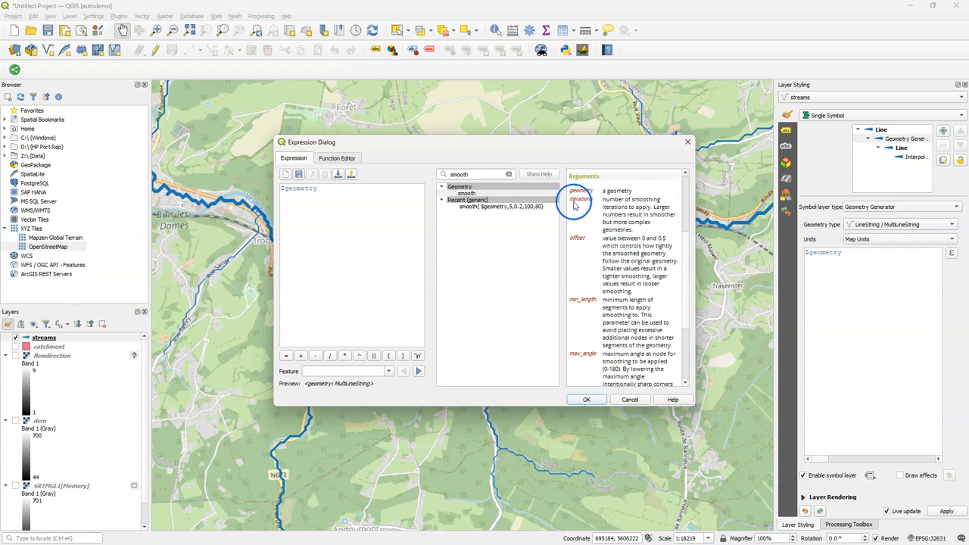
{"action": "mouse_move", "coordinate": [555, 262]}
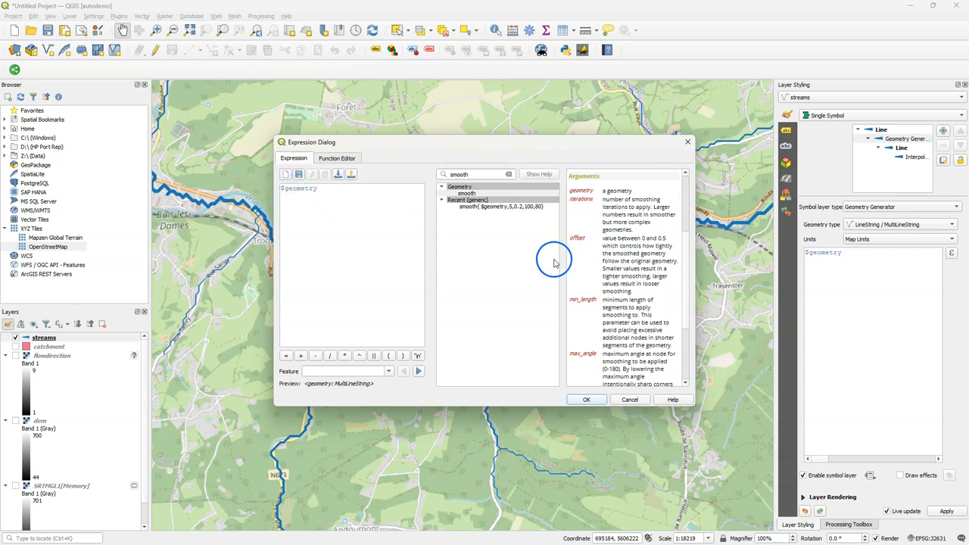
- Build the expression smooth($geometry,5,0.3,… with 5 iterations and offset 0.3
{"action": "double_click", "coordinate": [467, 193]}
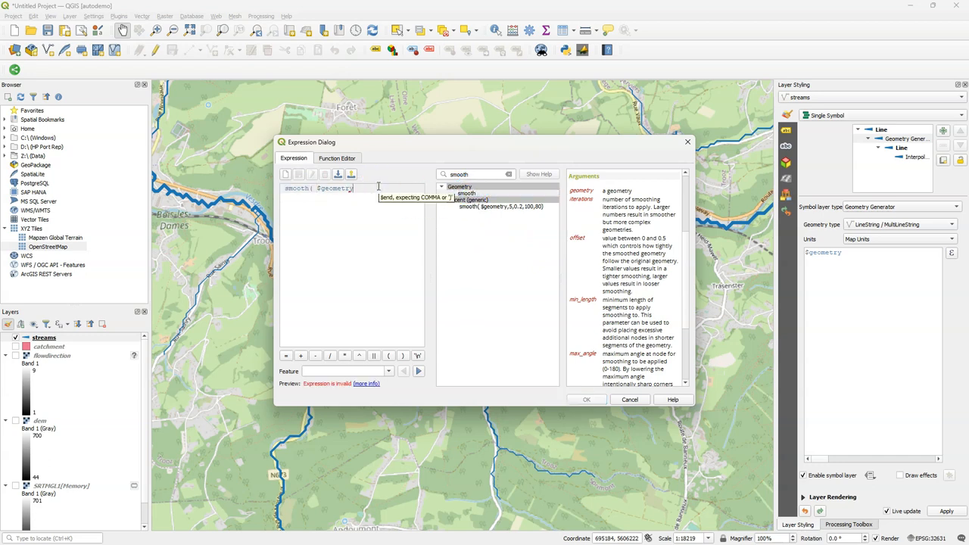
{"action": "type", "text": ","}
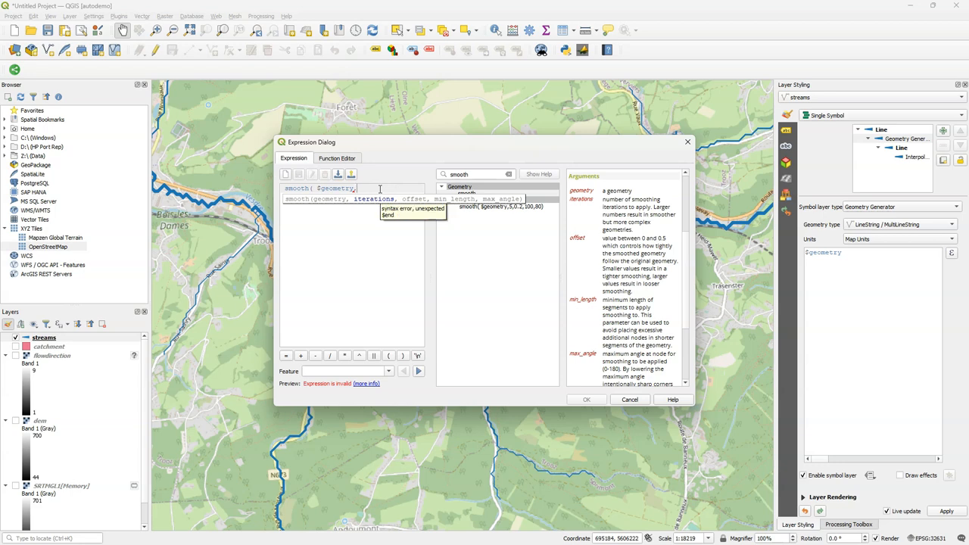
{"action": "type", "text": "5,"}
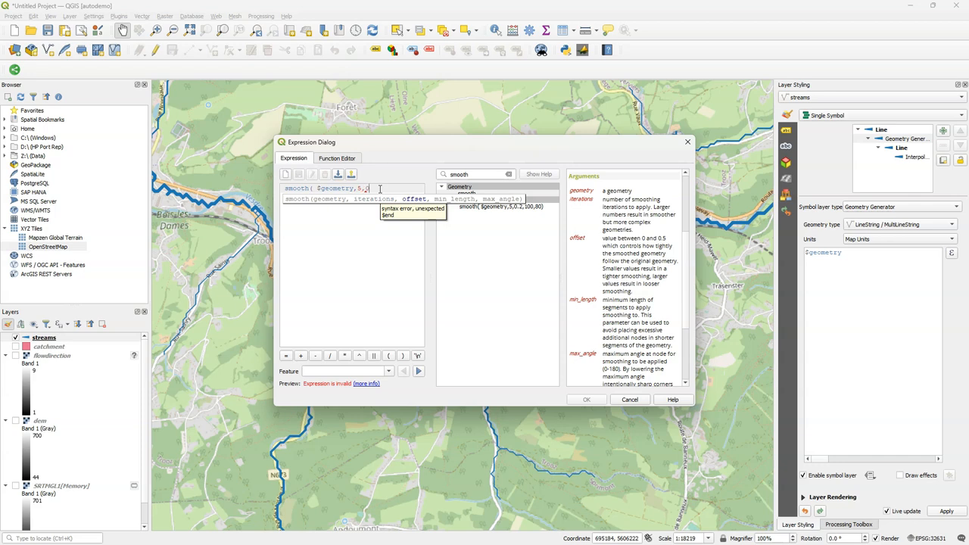
{"action": "type", "text": "0.3,"}
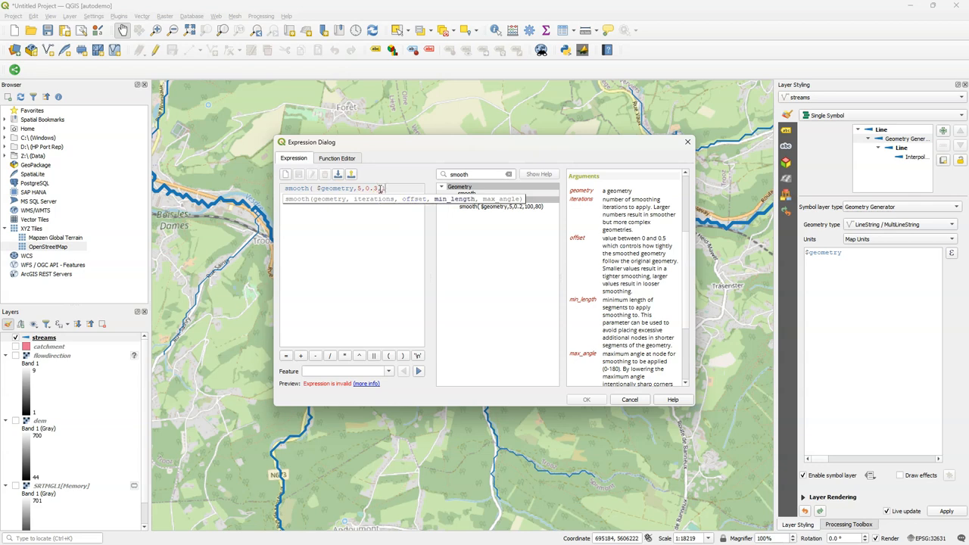
{"action": "type", "text": "00"}
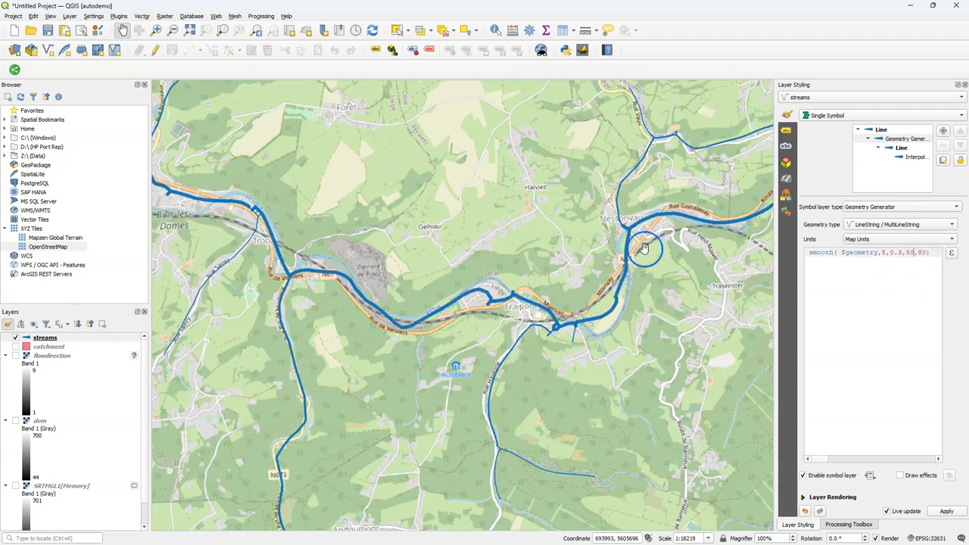
- Pan and zoom across the map to inspect the smoothed stream network
{"action": "scroll", "scroll_direction": "down", "scroll_amount": 3}
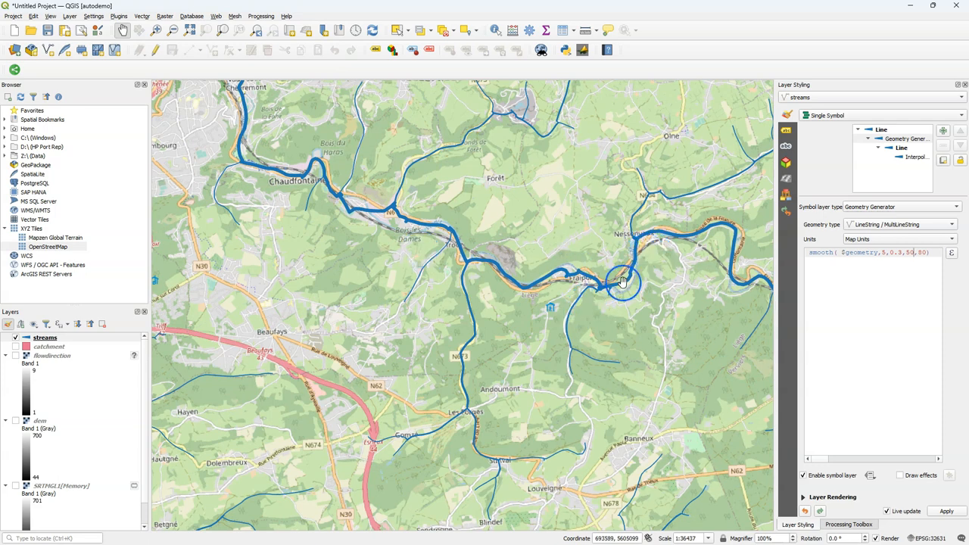
{"action": "left_click_drag", "start_coordinate": [621, 281], "coordinate": [356, 405]}
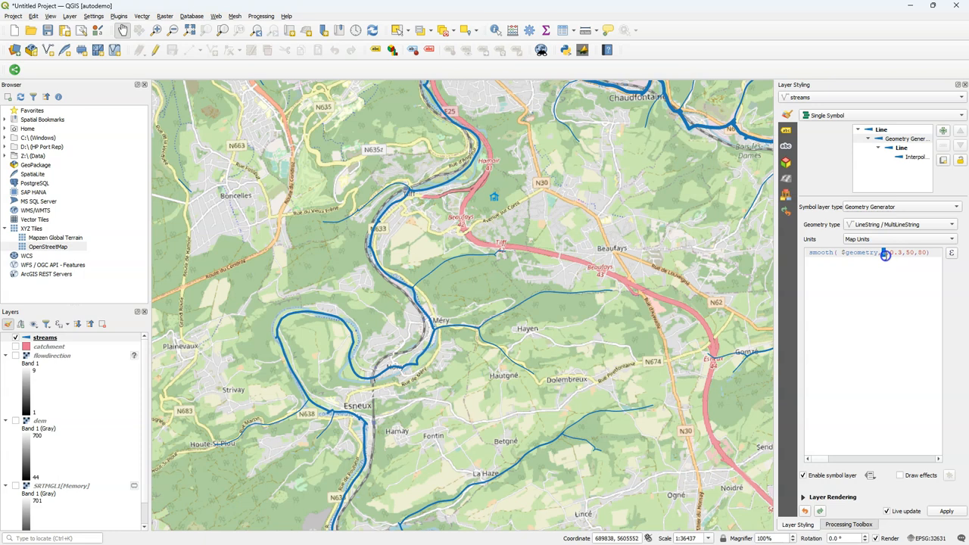
{"action": "scroll", "scroll_direction": "down", "scroll_amount": 3}
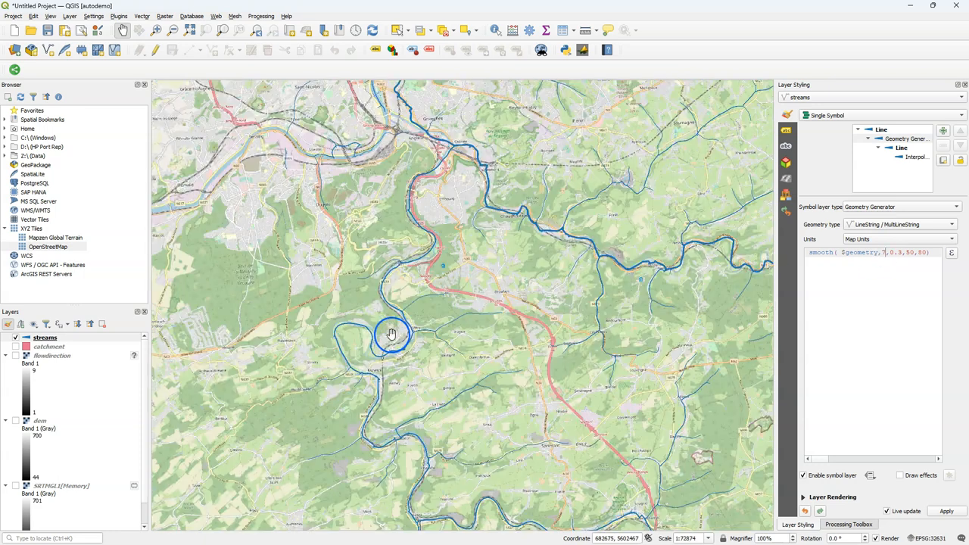
{"action": "left_click_drag", "start_coordinate": [392, 333], "coordinate": [513, 313]}
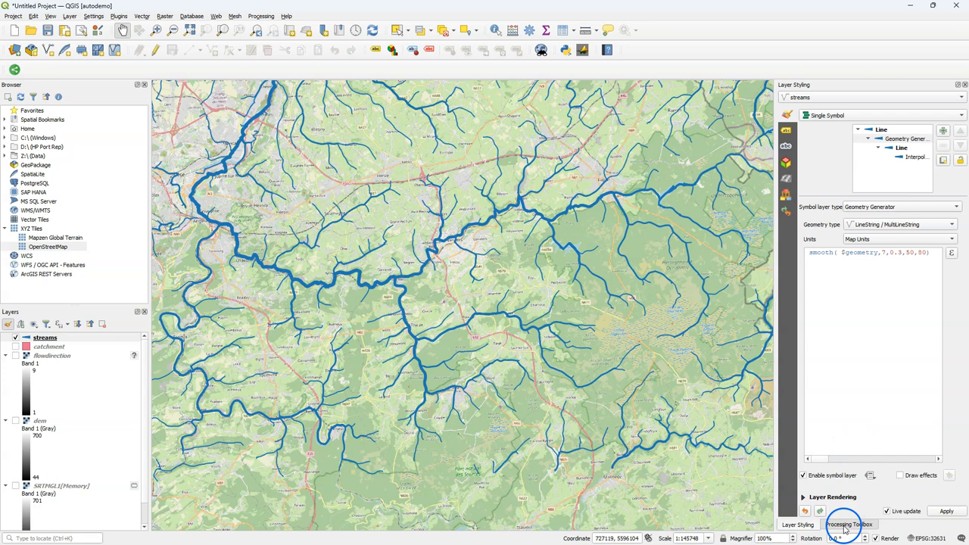
- Search the Processing Toolbox for 'geometry expre' and launch Geometry by expression
{"action": "left_click", "coordinate": [847, 524]}
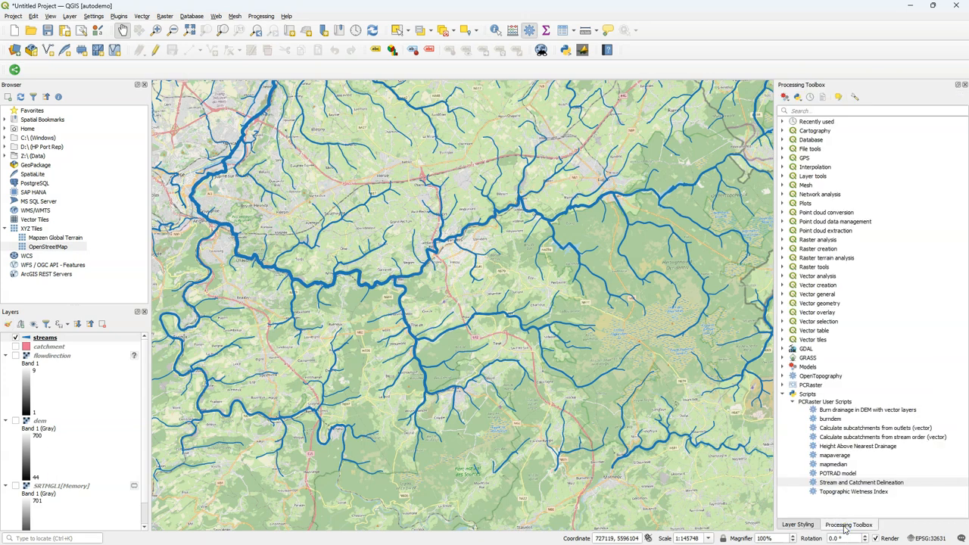
{"action": "mouse_move", "coordinate": [784, 127]}
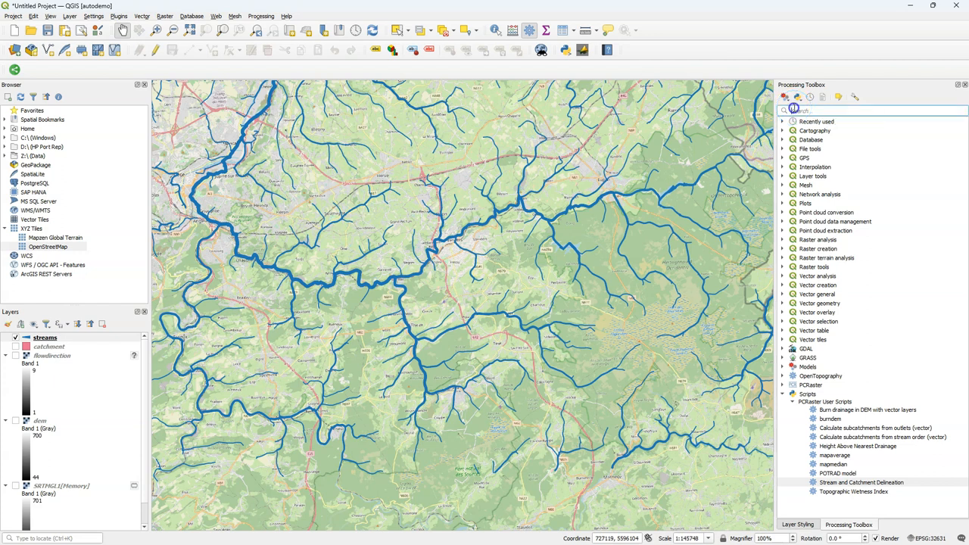
{"action": "type", "text": "geometry"}
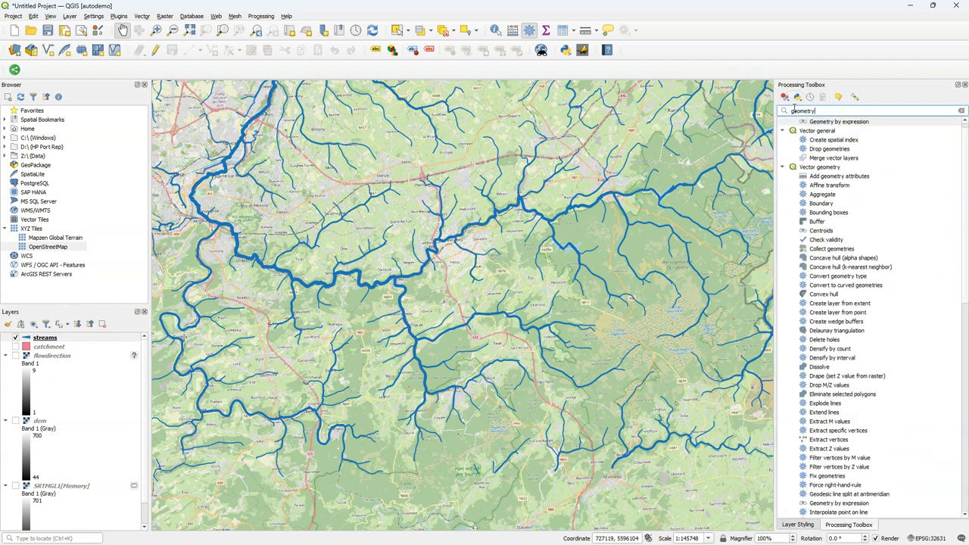
{"action": "type", "text": "expre"}
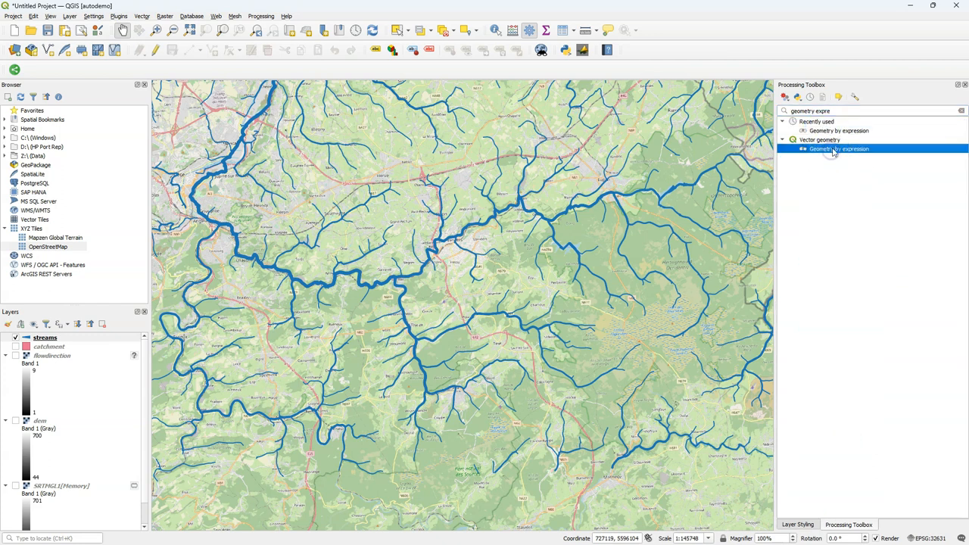
{"action": "double_click", "coordinate": [838, 149]}
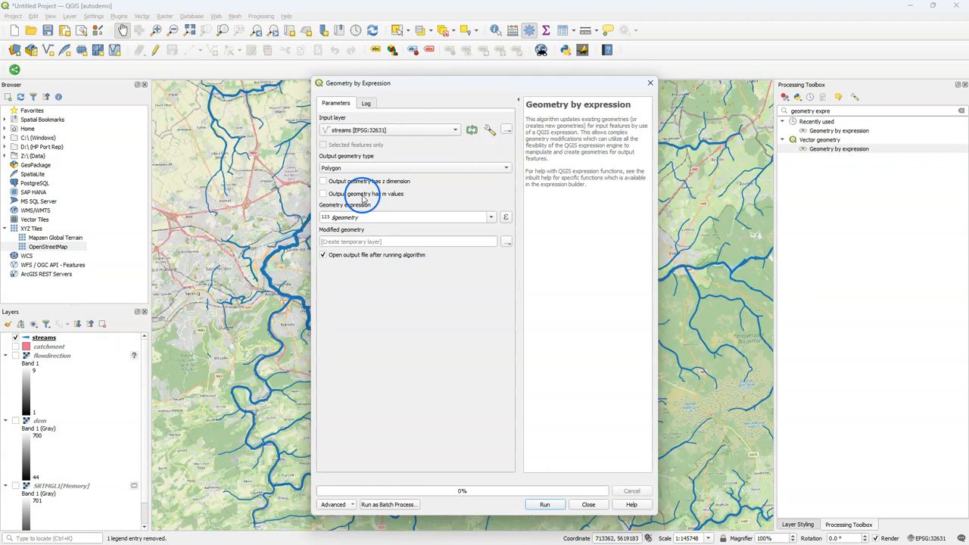
- Set output geometry to Line and load the recent smooth($geometry,5,0.3,50,80) expression
{"action": "left_click", "coordinate": [506, 167]}
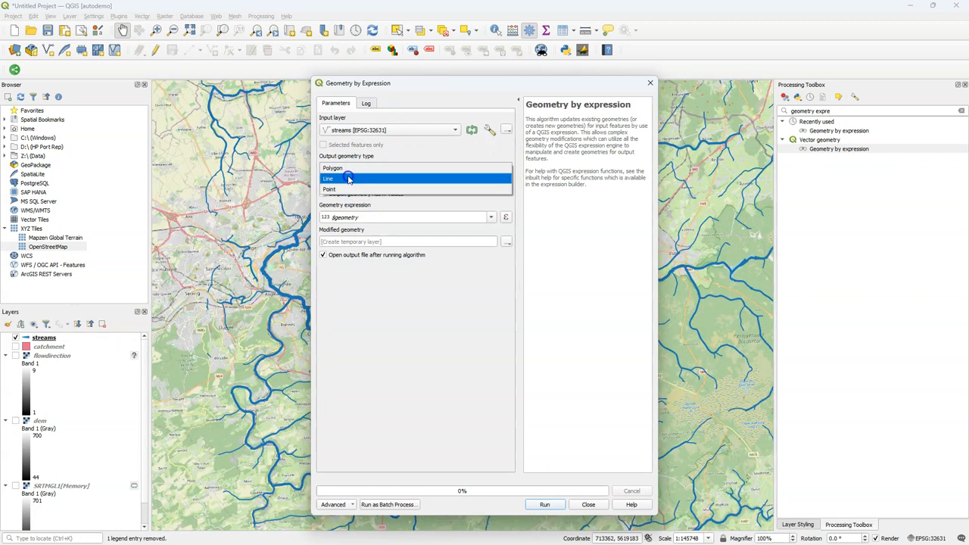
{"action": "left_click", "coordinate": [327, 179]}
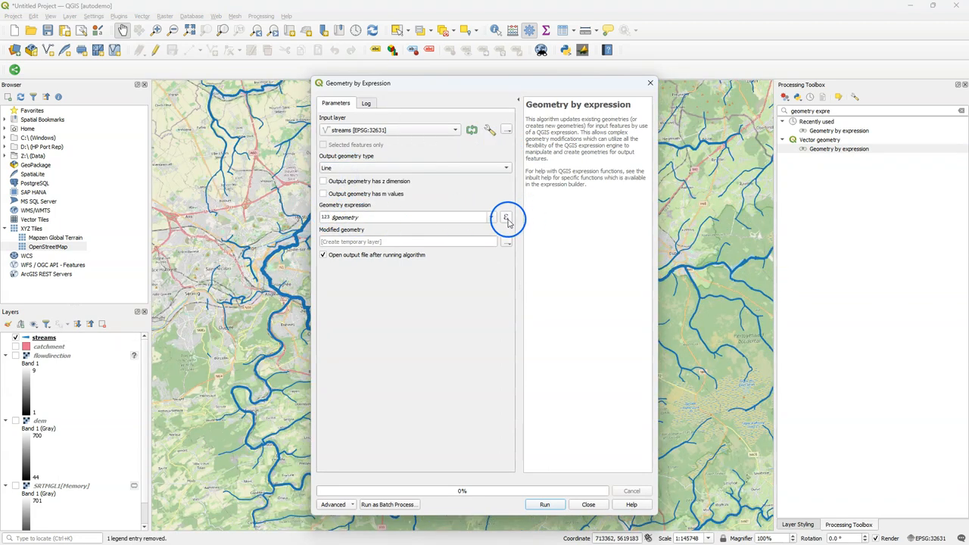
{"action": "left_click", "coordinate": [506, 218]}
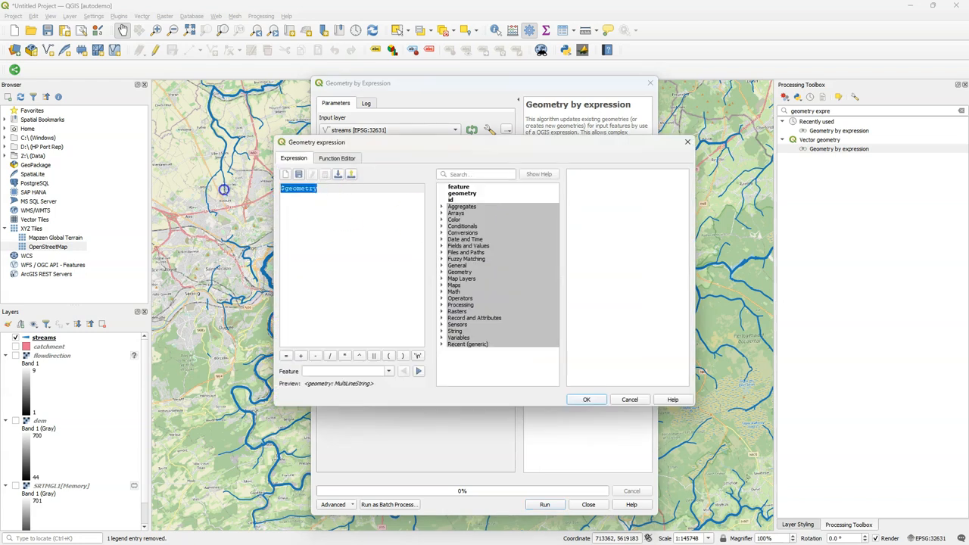
{"action": "left_click", "coordinate": [467, 344]}
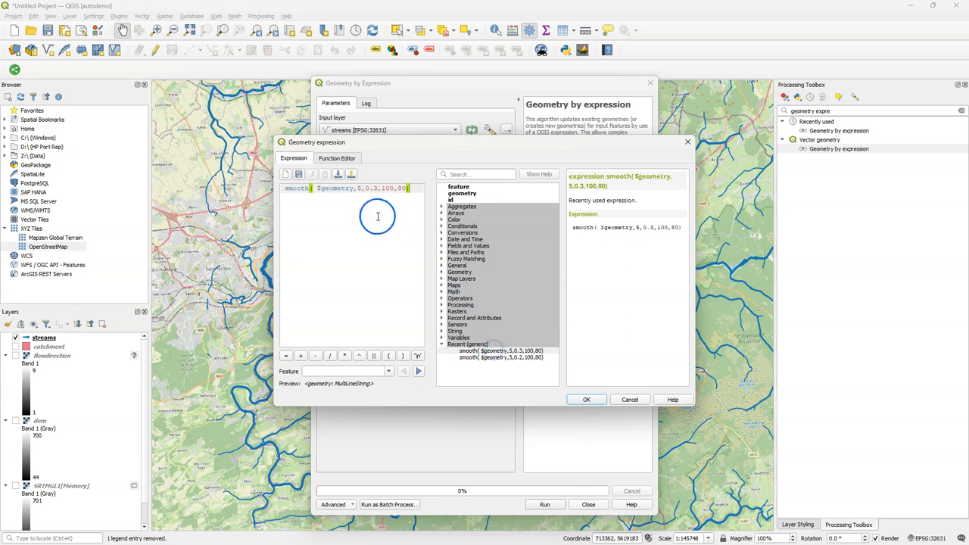
{"action": "double_click", "coordinate": [388, 188]}
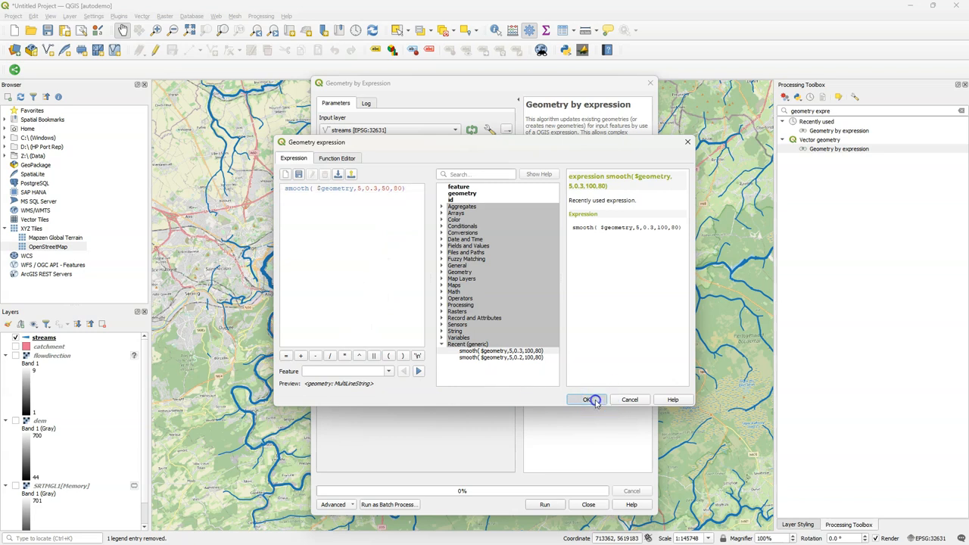
{"action": "left_click", "coordinate": [587, 399]}
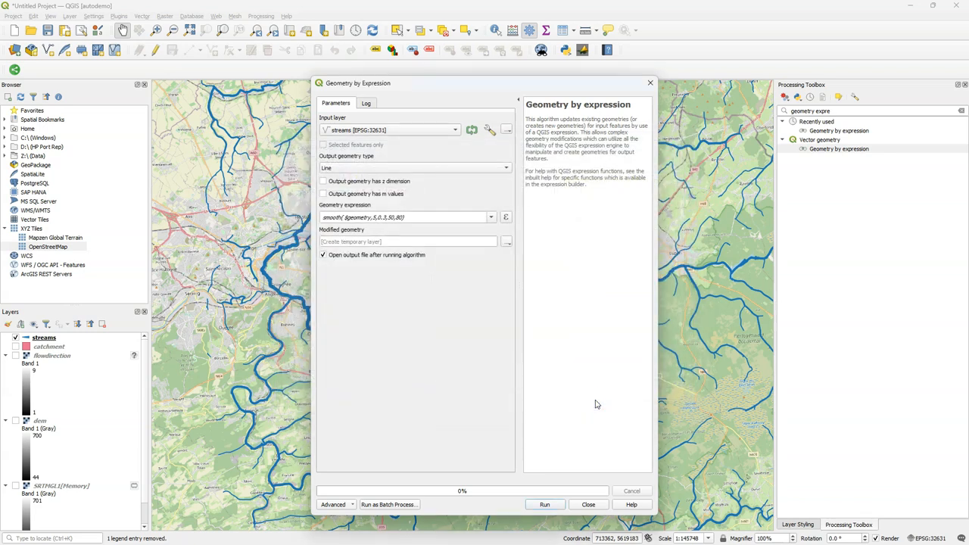
{"action": "mouse_move", "coordinate": [507, 244]}
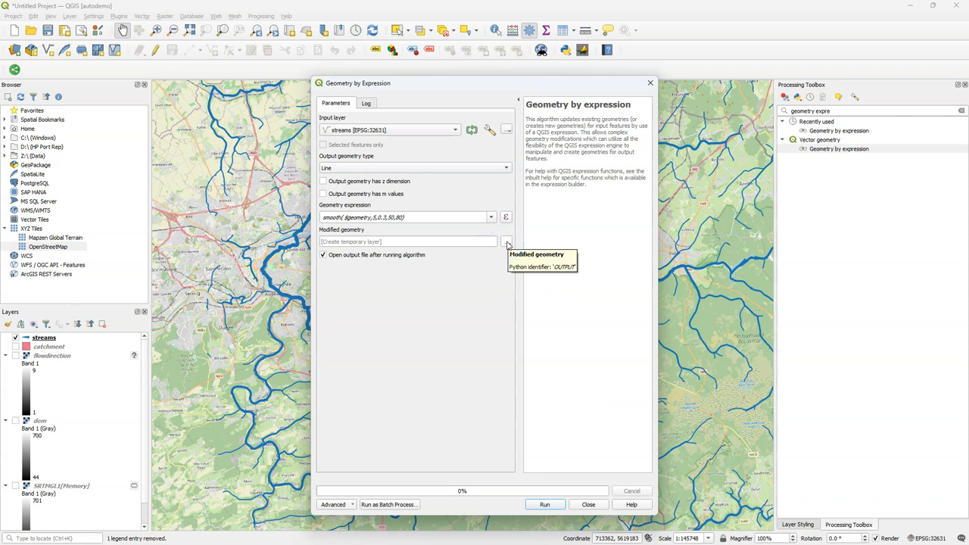
- Save the result as layer 'rivers' in Vesdre.gpkg, run the tool and close it
{"action": "left_click", "coordinate": [506, 240]}
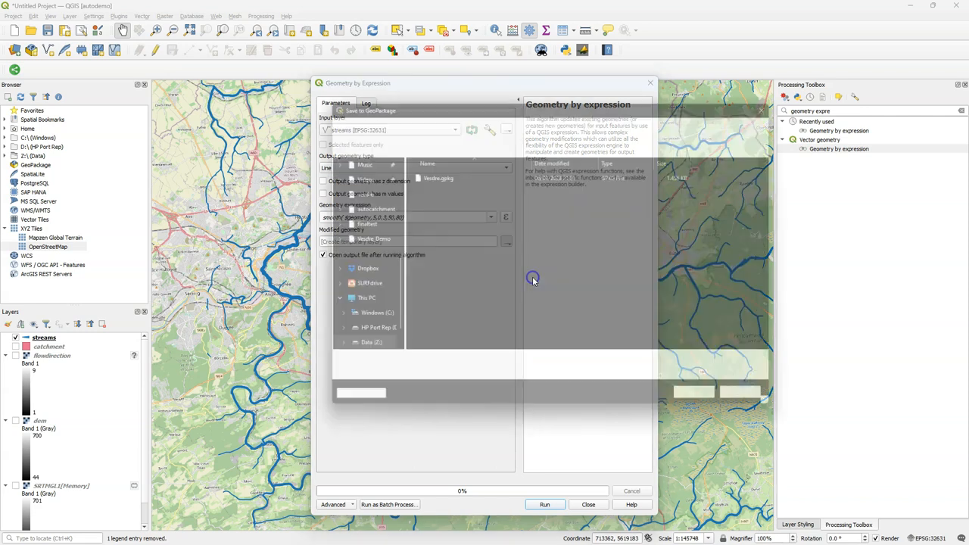
{"action": "left_click", "coordinate": [371, 111]}
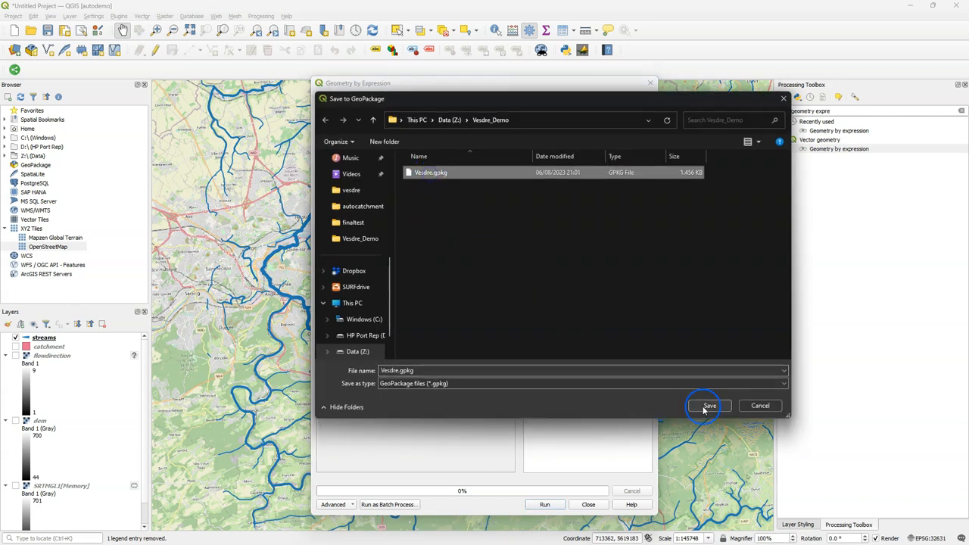
{"action": "left_click", "coordinate": [709, 405]}
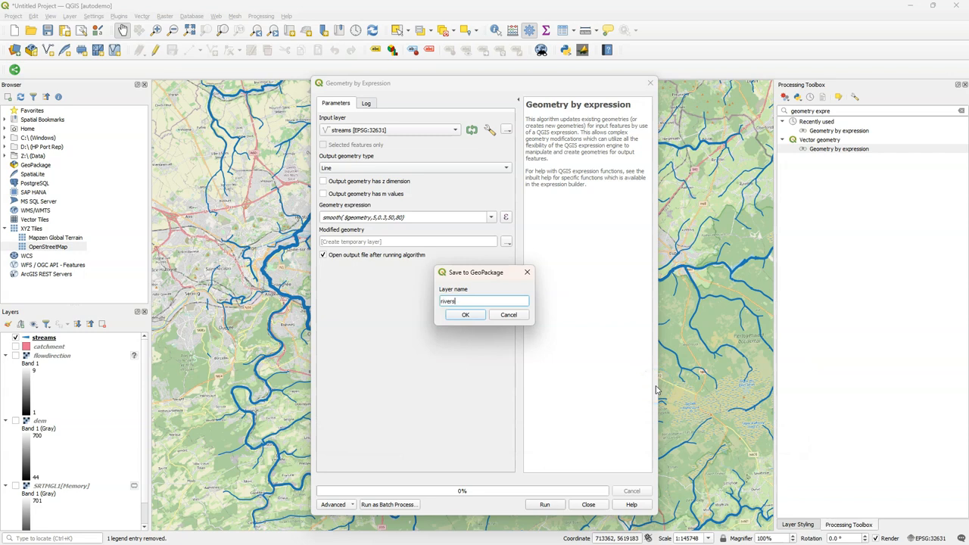
{"action": "left_click", "coordinate": [466, 314]}
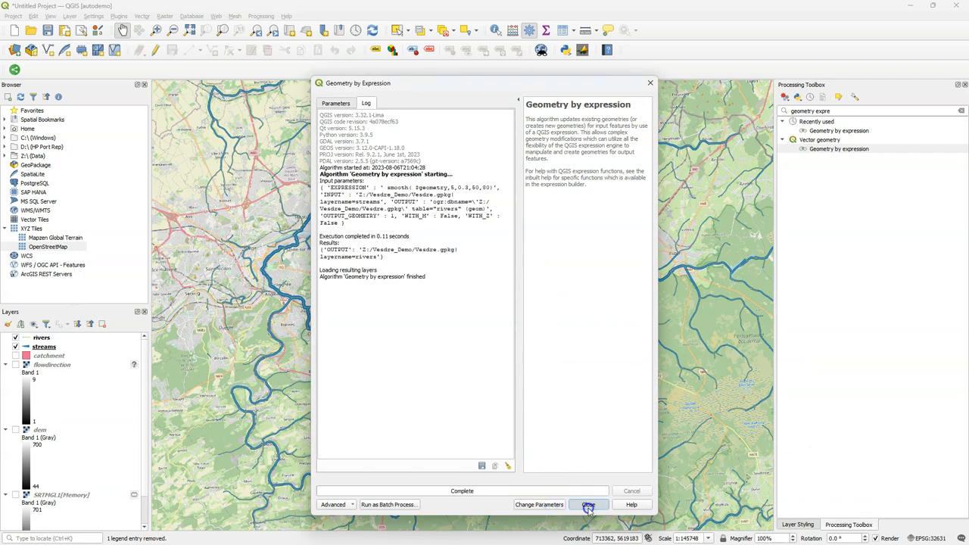
{"action": "left_click", "coordinate": [589, 505]}
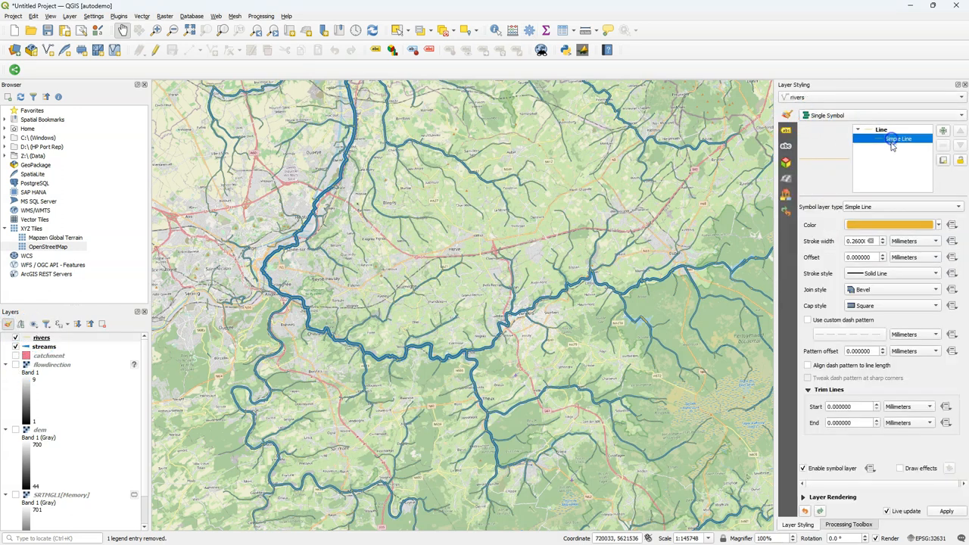
- Draw rivers as a blue interpolated line whose width varies by the cat field
{"action": "left_click", "coordinate": [901, 206]}
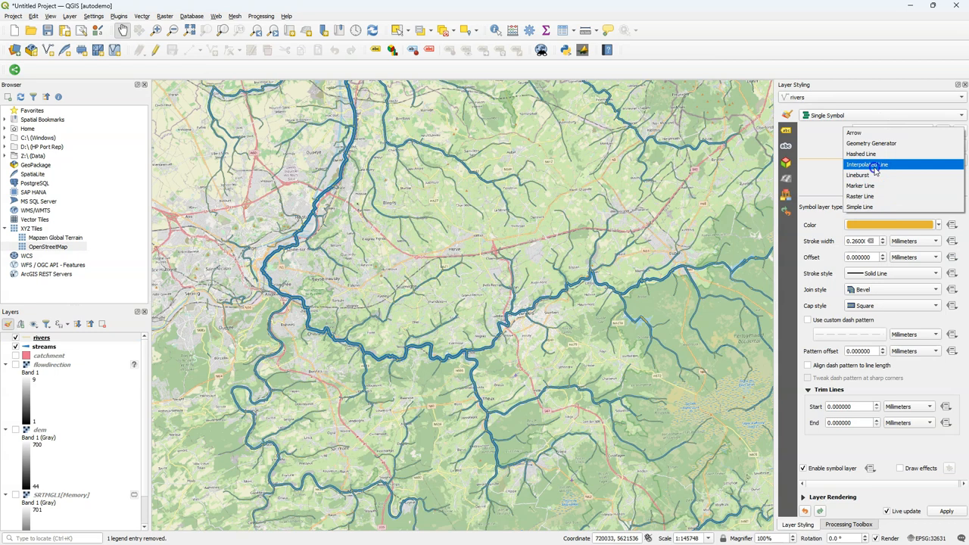
{"action": "left_click", "coordinate": [869, 164]}
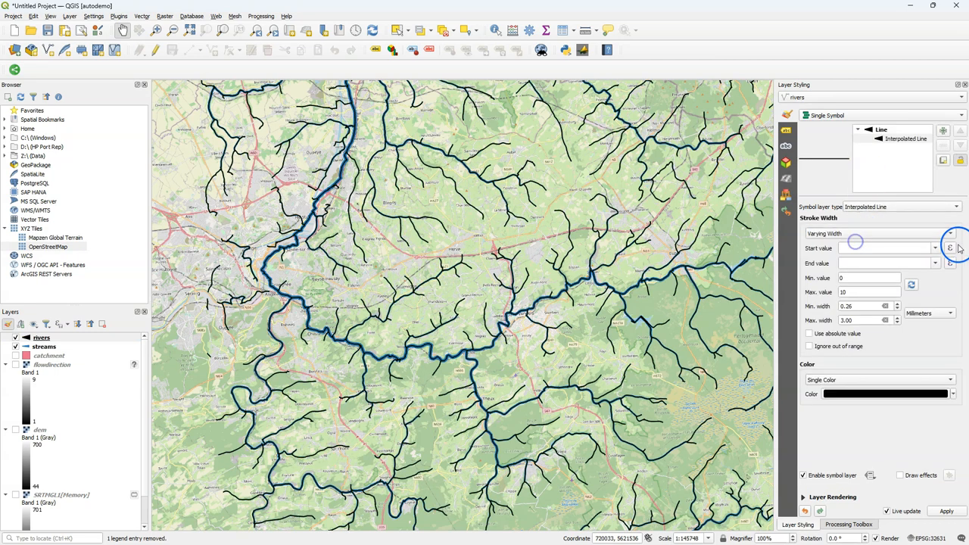
{"action": "left_click", "coordinate": [935, 247]}
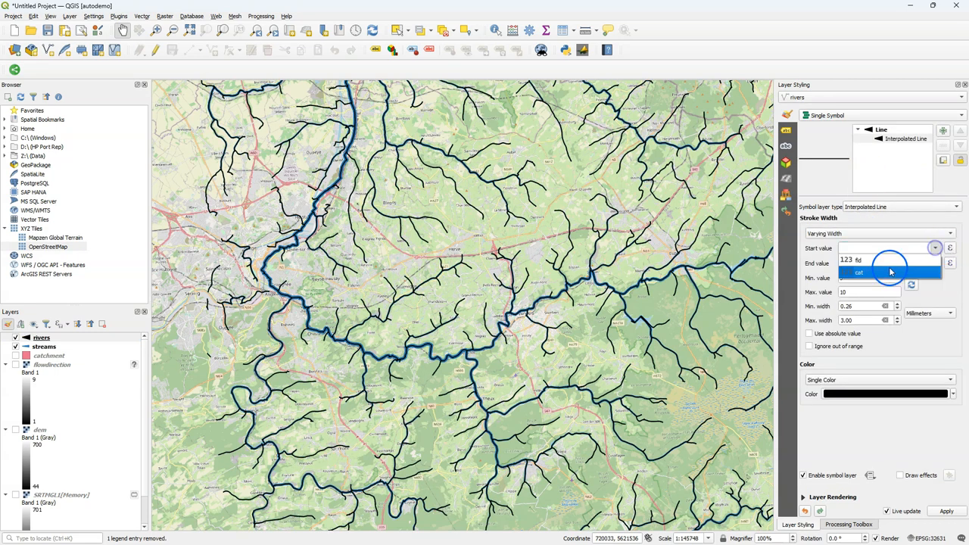
{"action": "left_click", "coordinate": [859, 273]}
{"action": "type", "text": "1.5"}
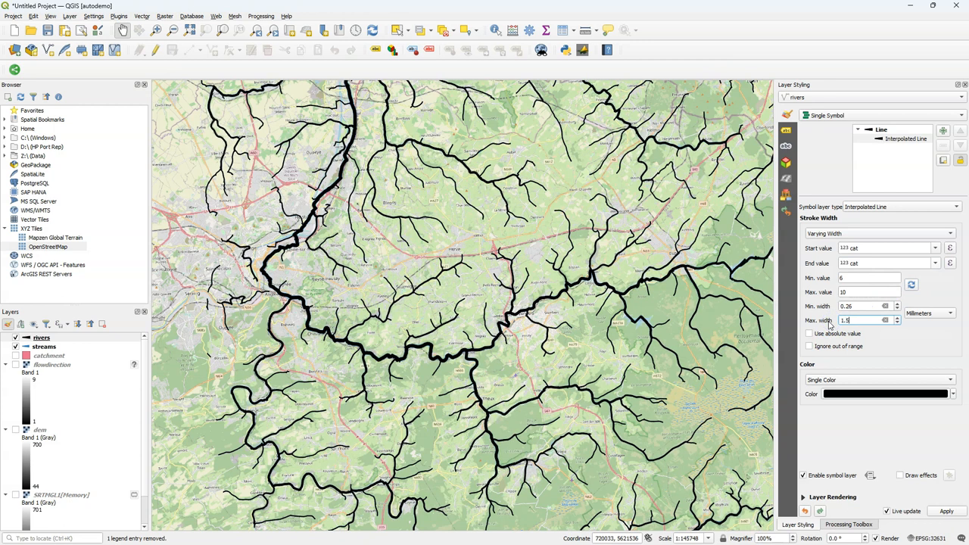
{"action": "left_click", "coordinate": [885, 394]}
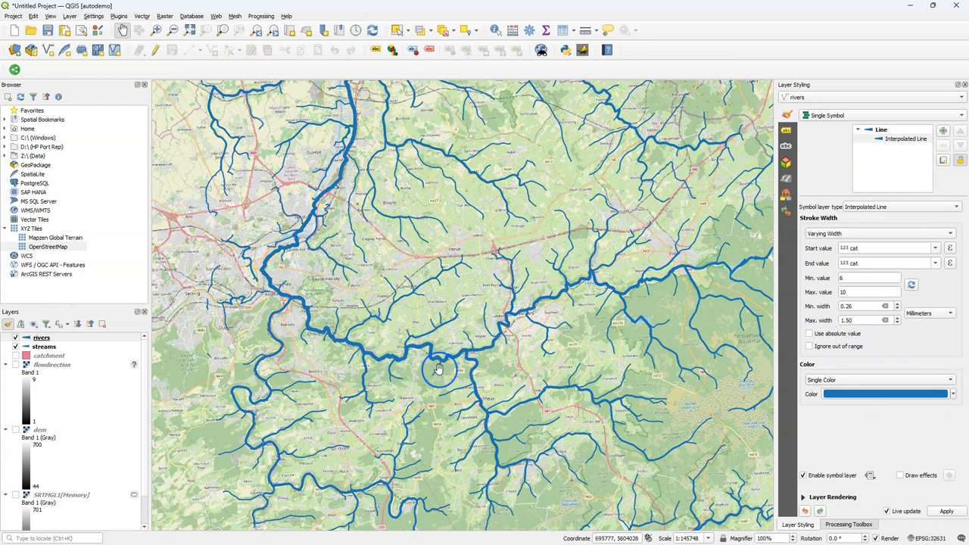
{"action": "scroll", "scroll_direction": "up", "scroll_amount": 3}
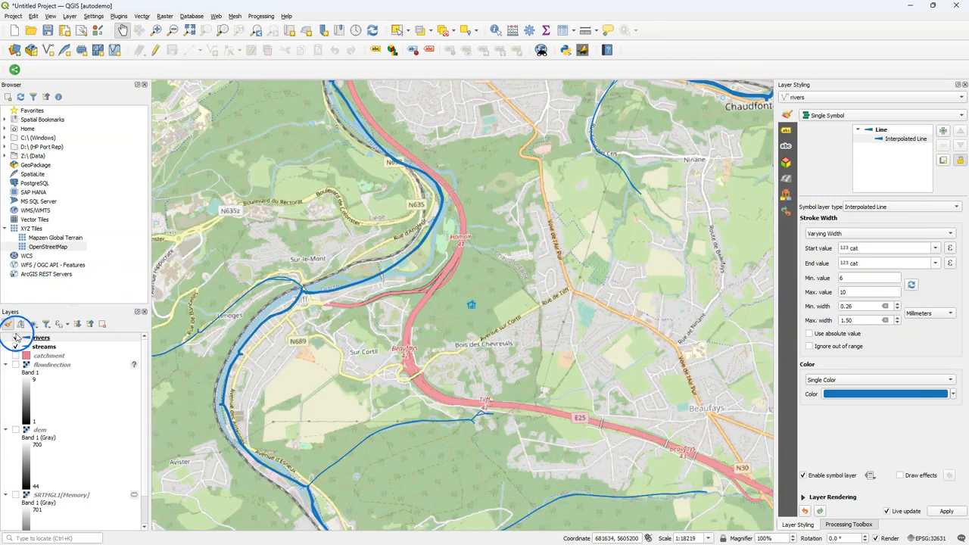
- Toggle the rivers layer off and on to compare it with the original streams
{"action": "left_click", "coordinate": [15, 337]}
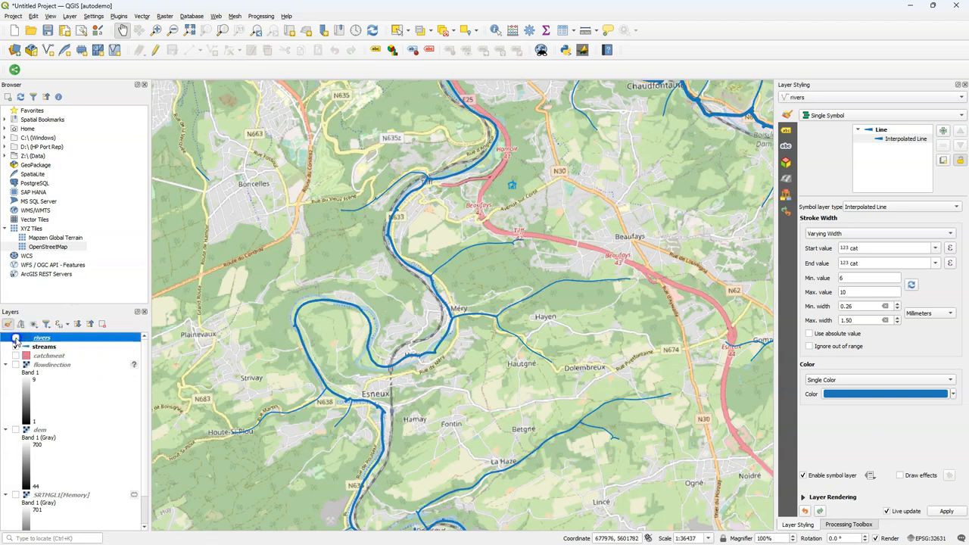
{"action": "left_click", "coordinate": [15, 338]}
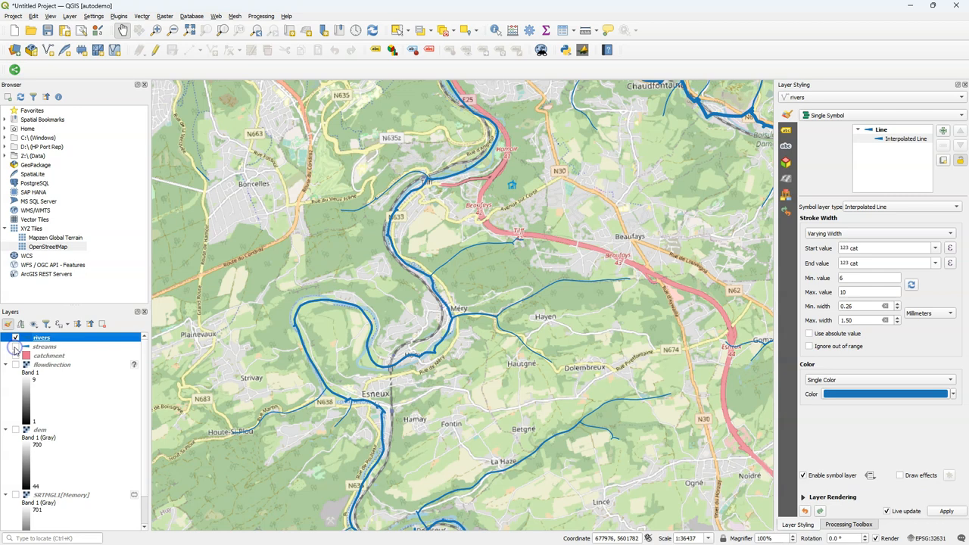